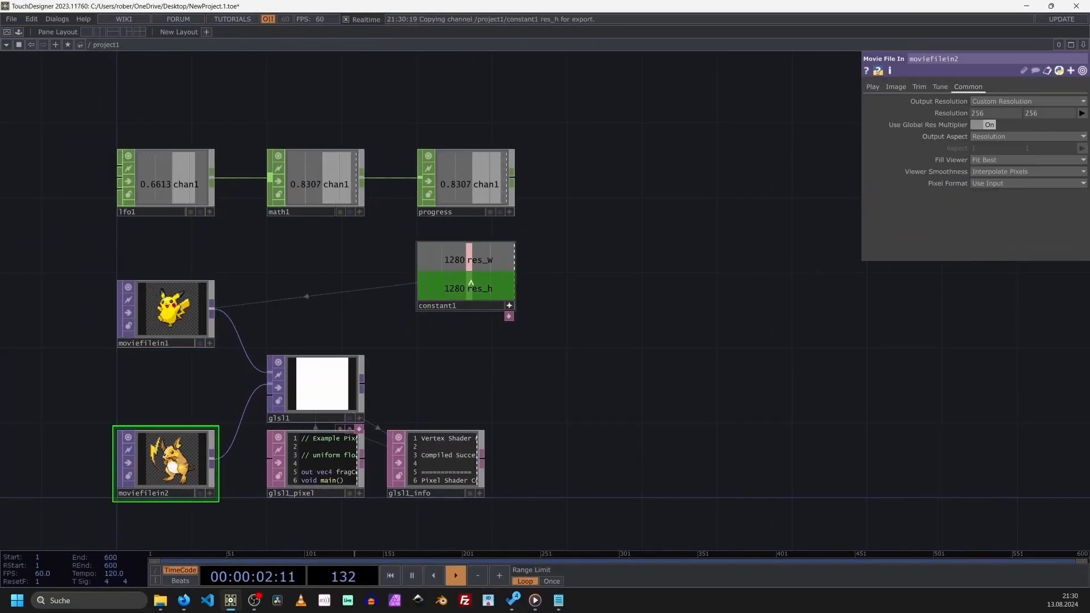
# Delete all six operators, including the LFO, Math, Movie File Ins, GLSL and DATs.
pyautogui.click(320, 386)
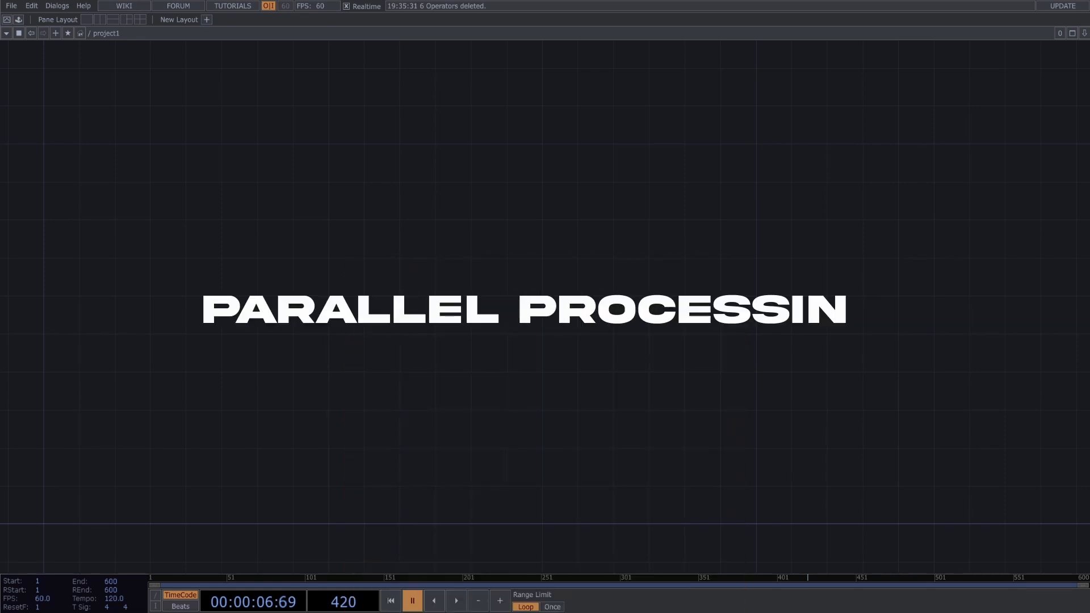
# Place a GLSL TOP, which creates glsl1_pixel and glsl1_info.
pyautogui.write('G')
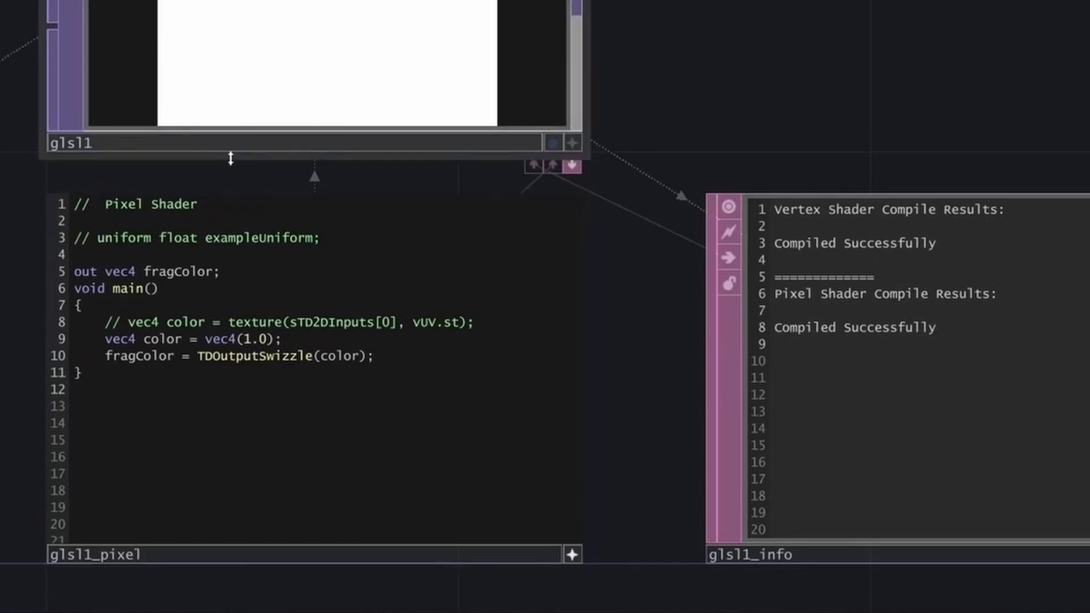
# Retitle the header 'Morph - Fragment Shader' and sample input 0 into poke_color.
pyautogui.write('Morph')
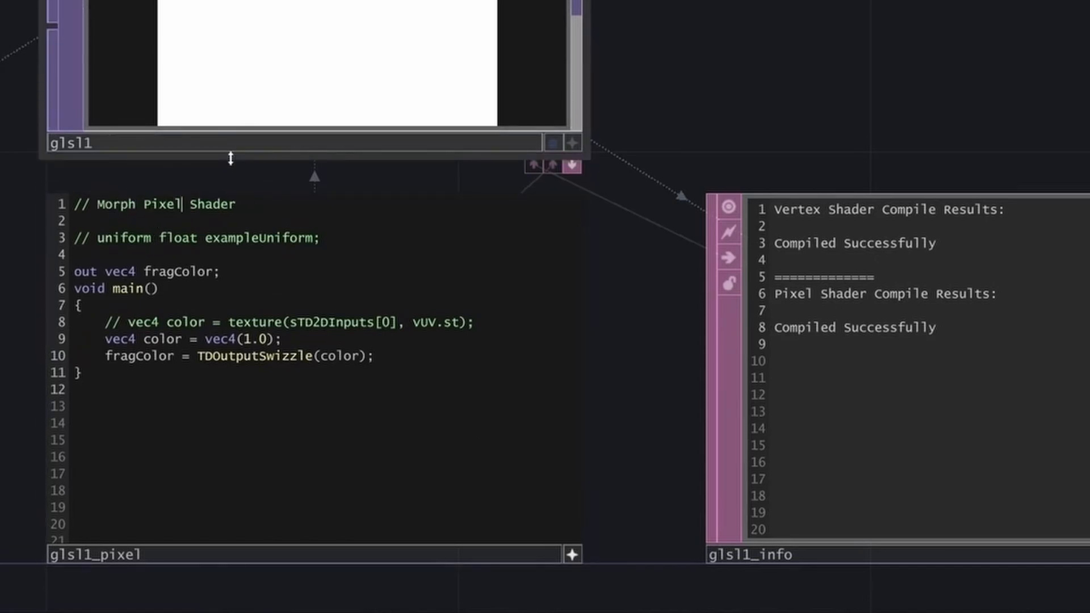
pyautogui.write('Fragm')
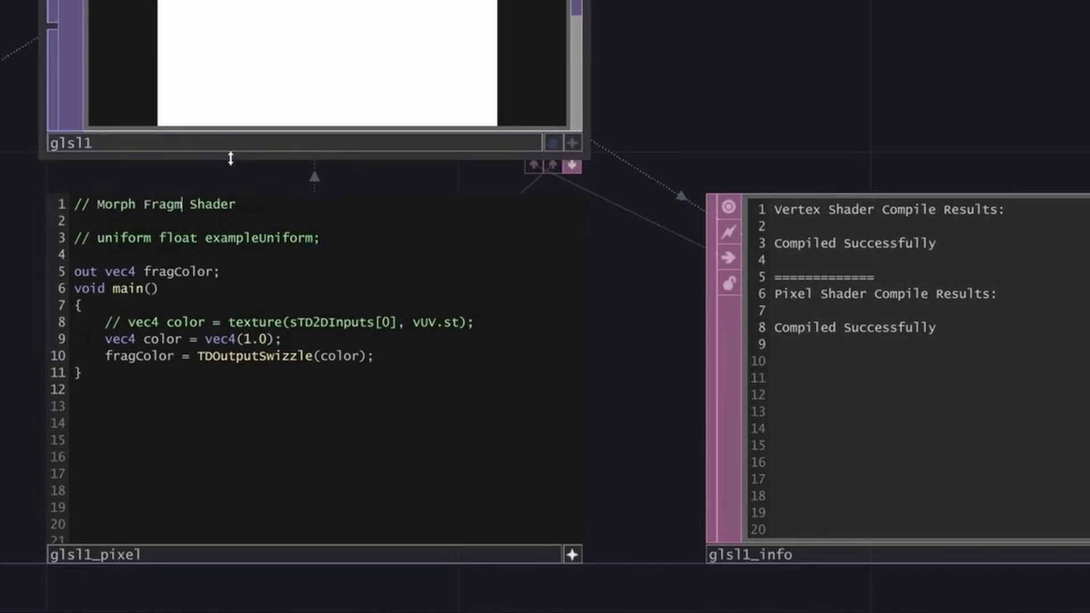
pyautogui.write('ent')
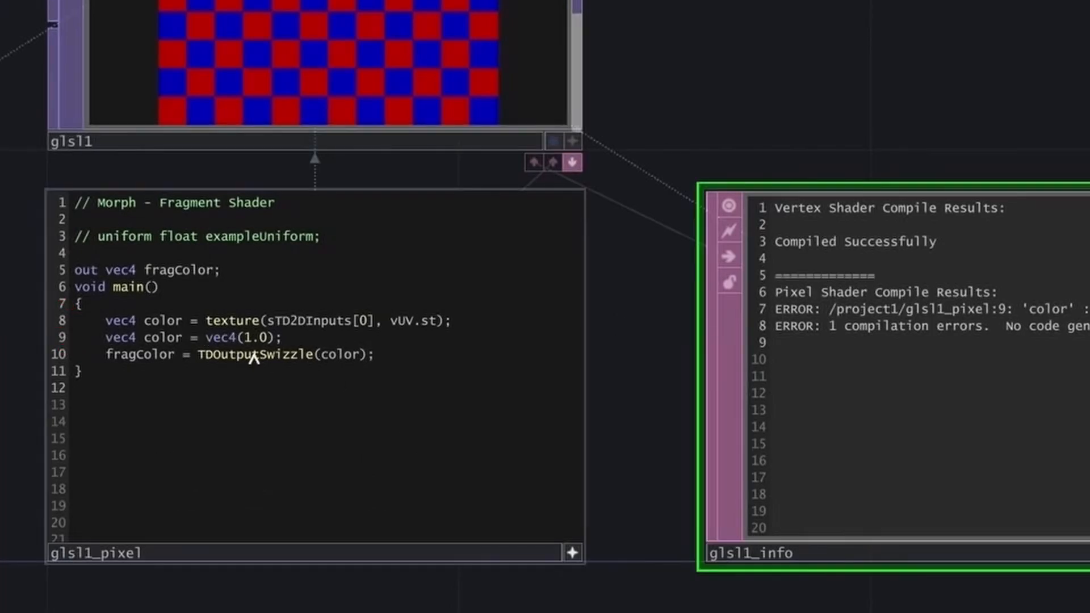
pyautogui.write('poke_')
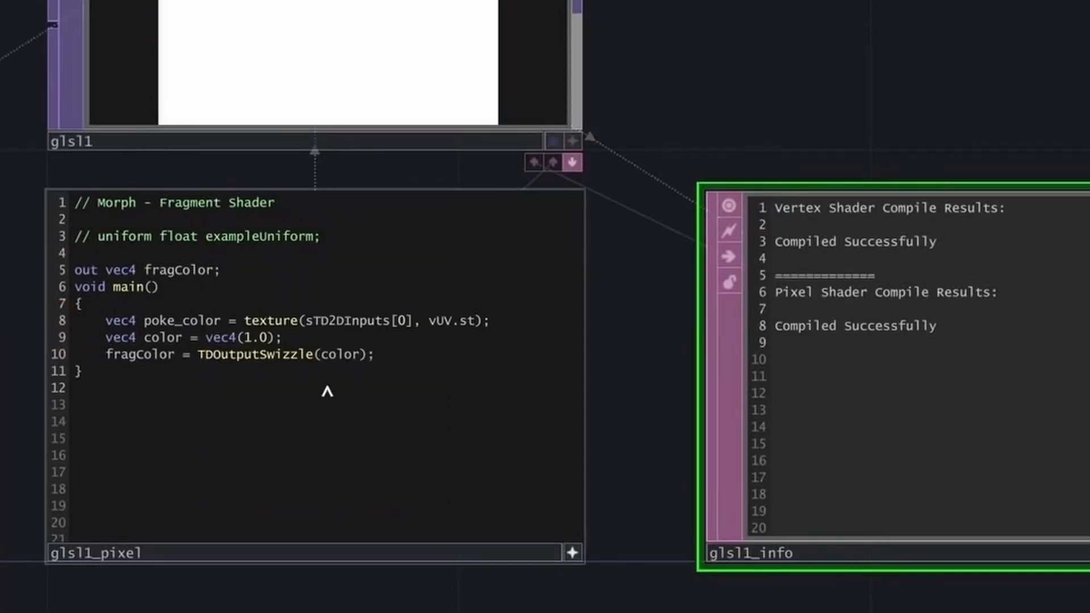
pyautogui.doubleClick(180, 320)
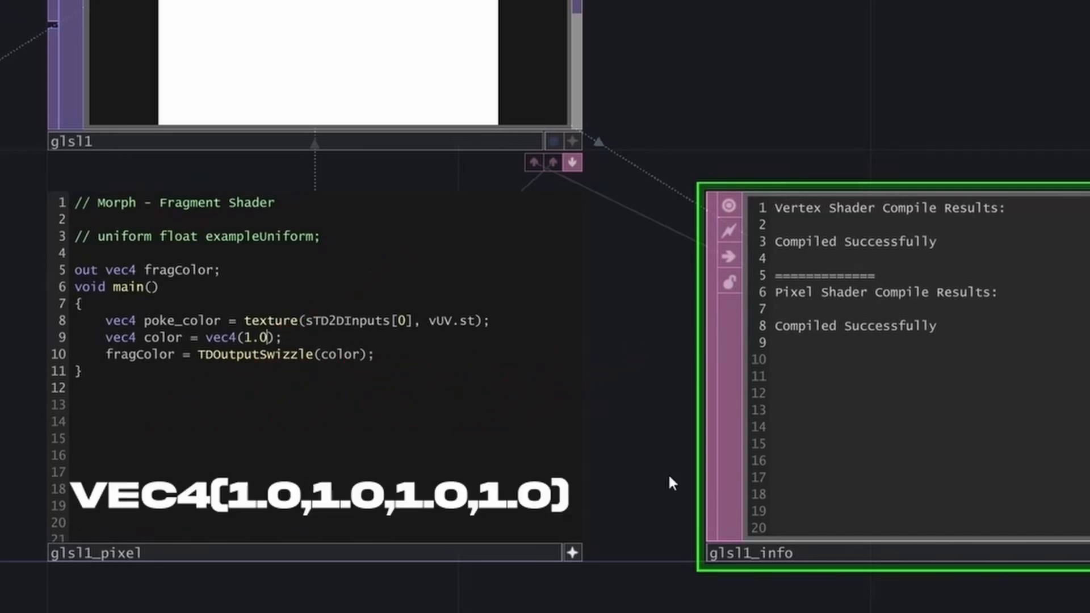
# Make line 9 read vec4(1.0,1.0,1.0,1.0).
pyautogui.write(',1.0,1.0,')
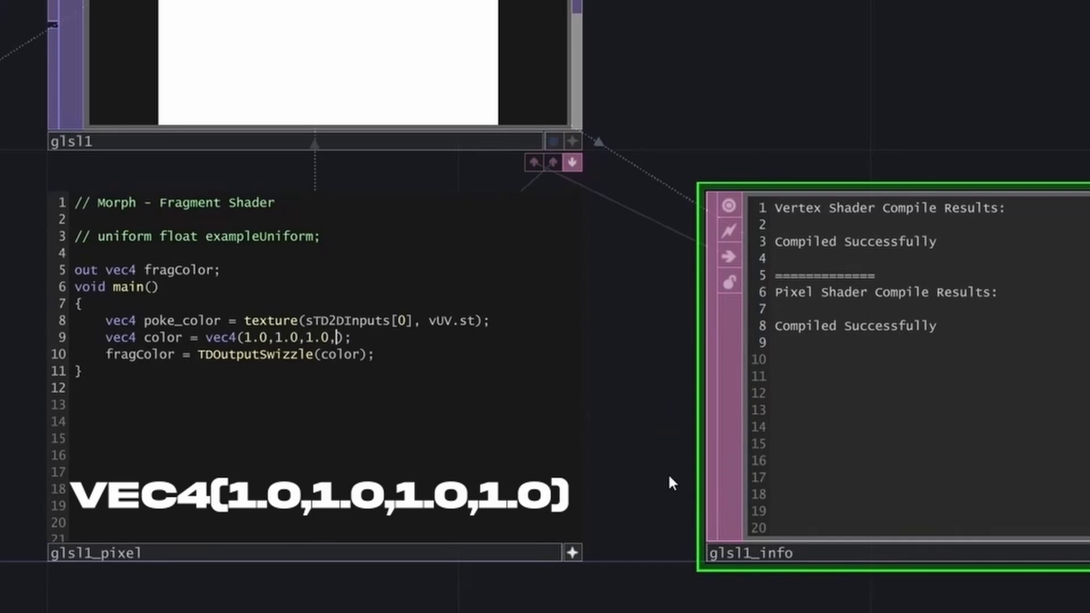
pyautogui.write('1.0')
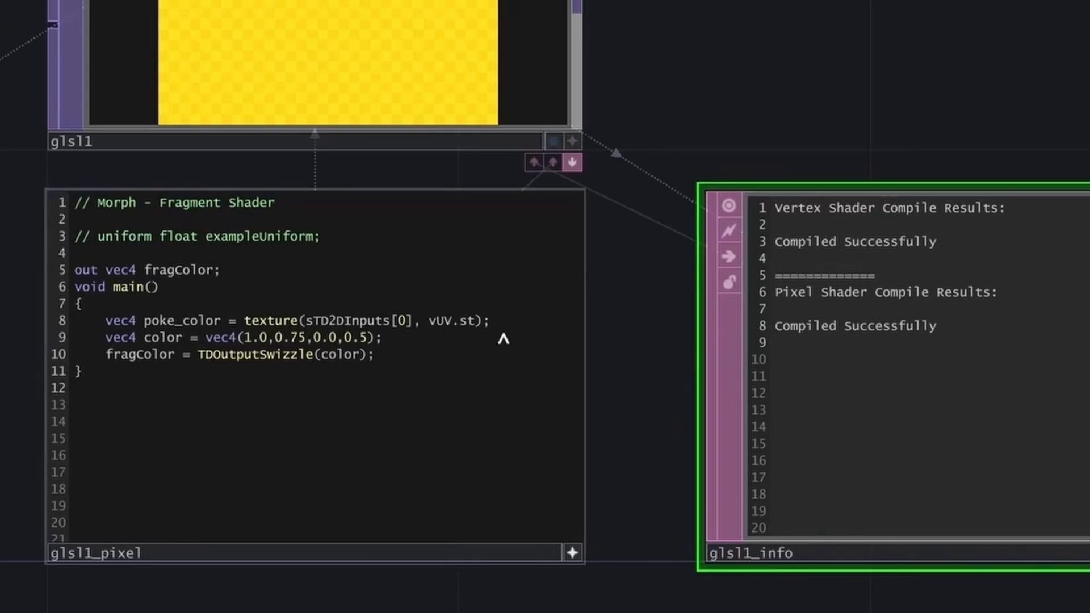
pyautogui.moveTo(555, 263)
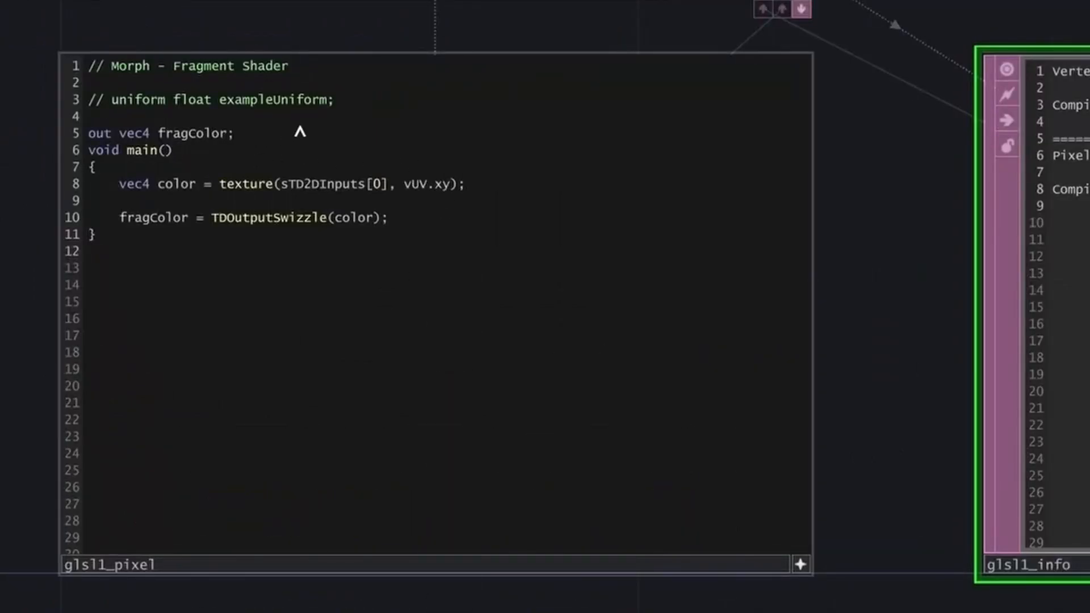
pyautogui.moveTo(347, 121)
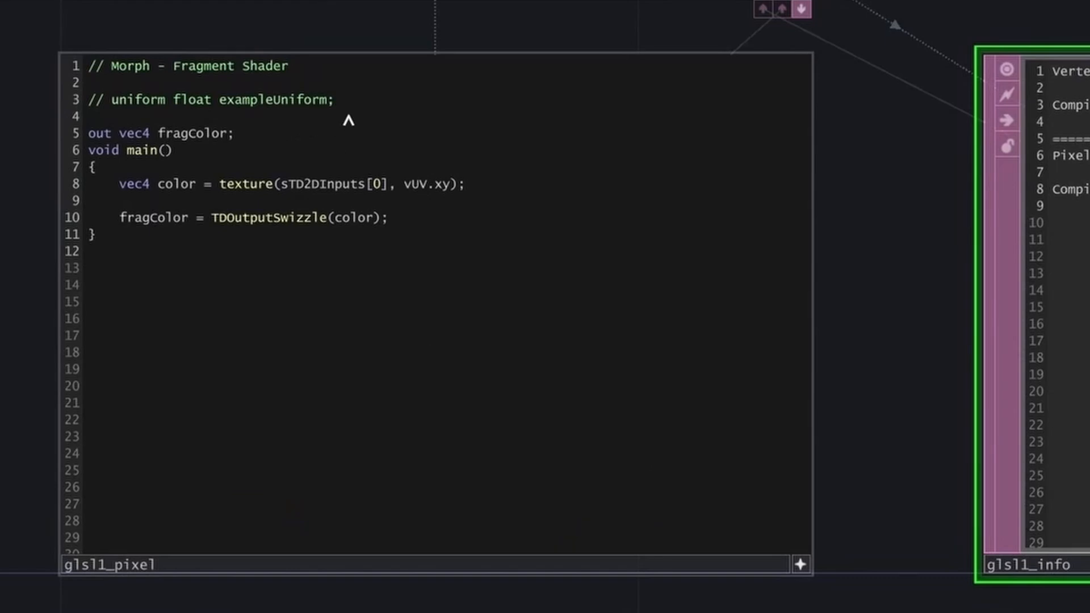
pyautogui.moveTo(318, 129)
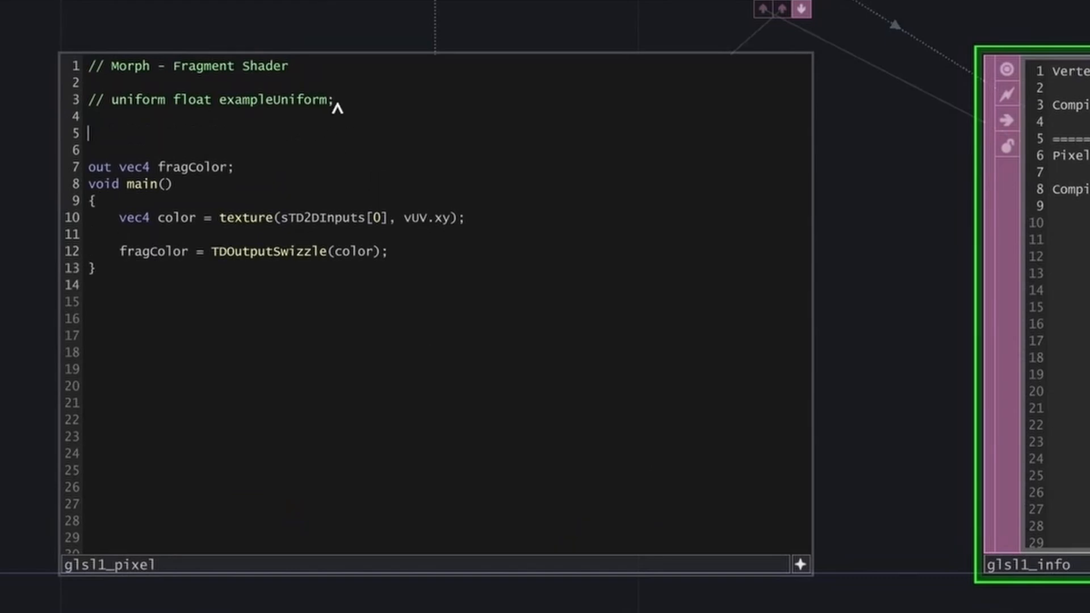
# Type the signature 'vec4 morph(vec2 uv)' on line 5 above main.
pyautogui.write('vec4')
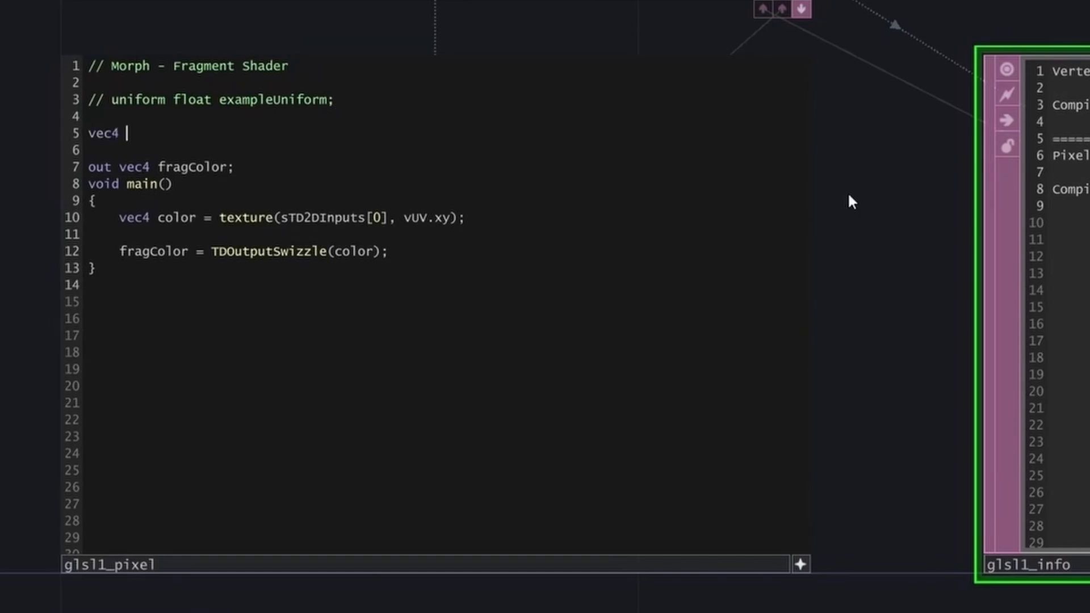
pyautogui.write('morph')
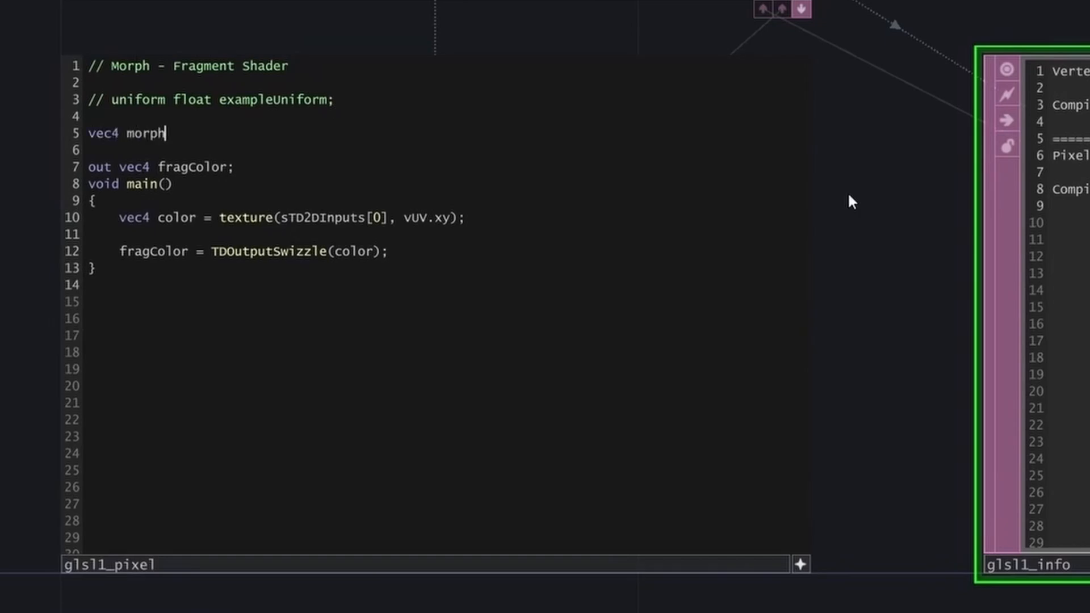
pyautogui.write('()')
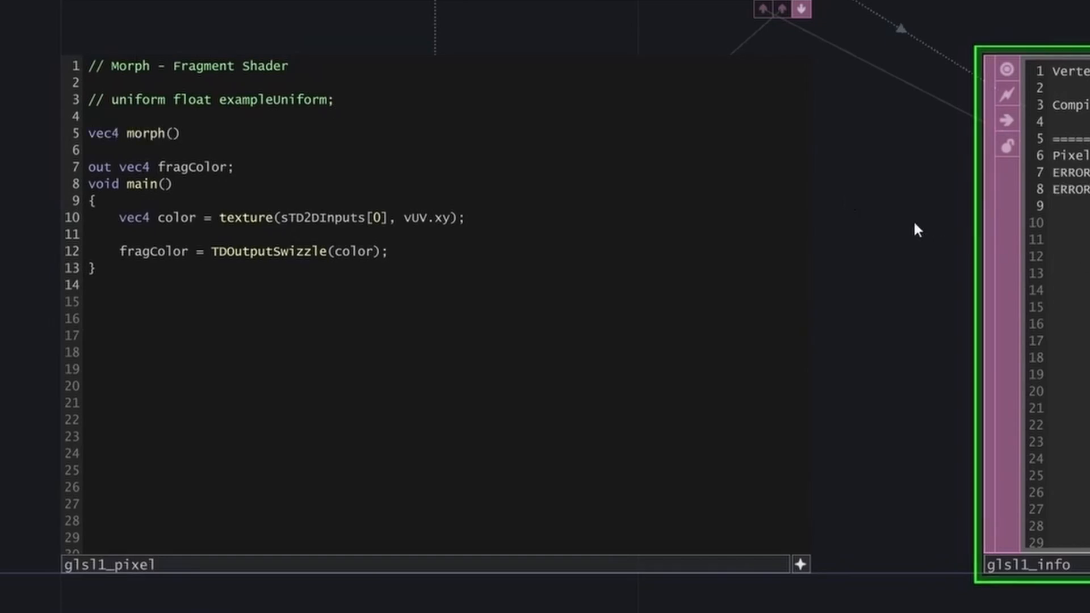
pyautogui.write('vec2')
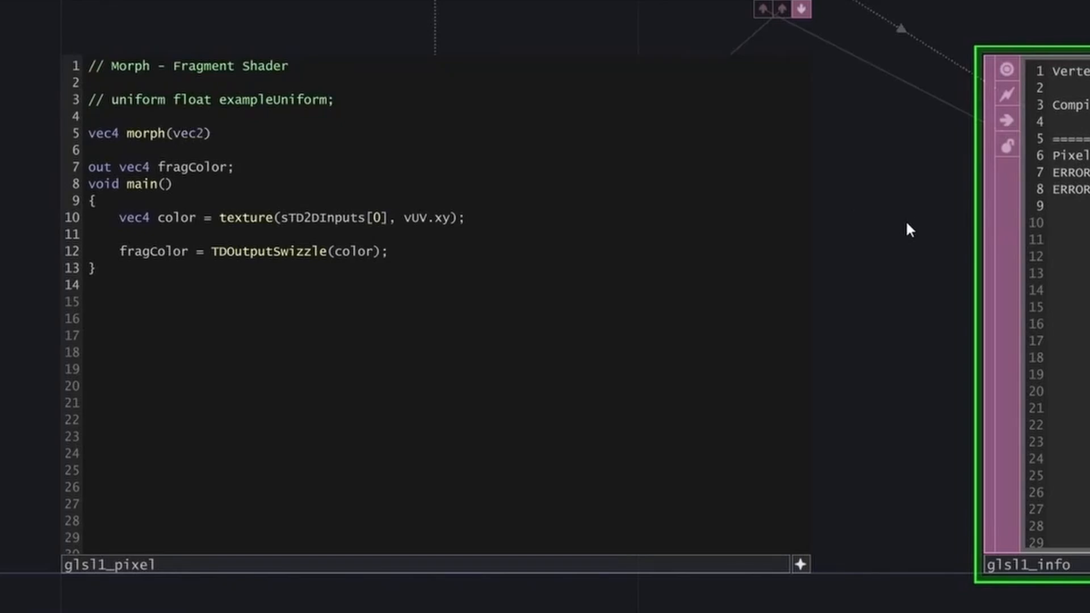
pyautogui.write('uv')
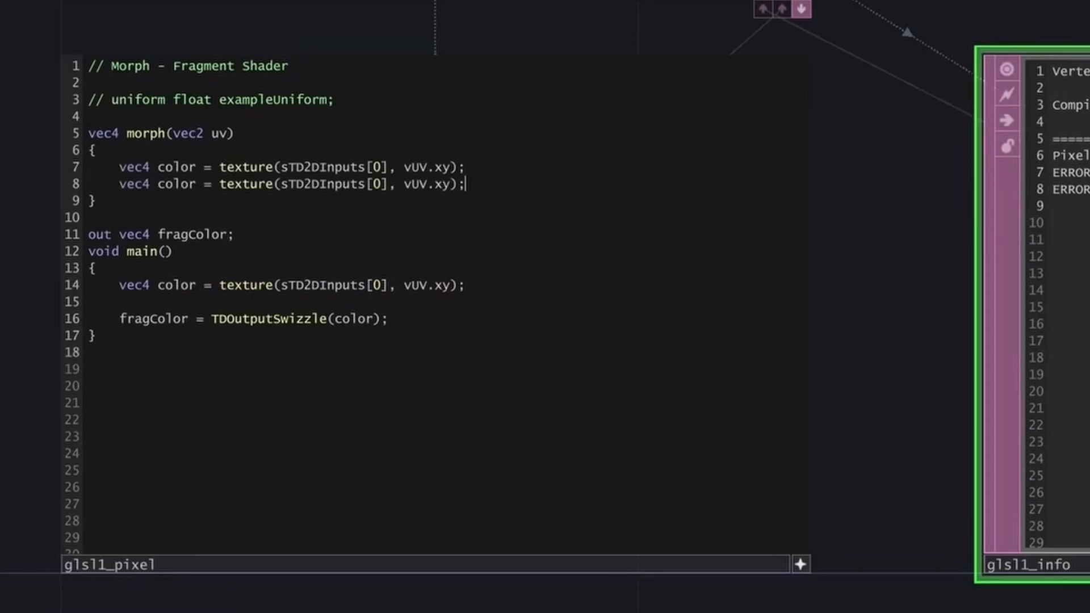
# Rename the samples to from_color and to_color, pointing the second at sTD2DInputs[1].
pyautogui.write('f')
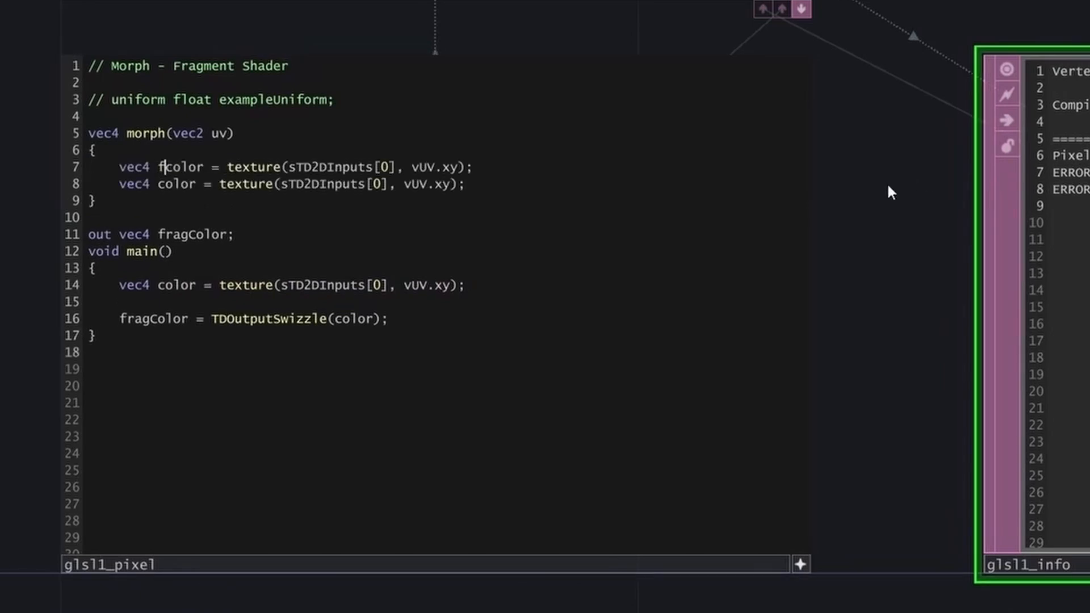
pyautogui.write('rom_')
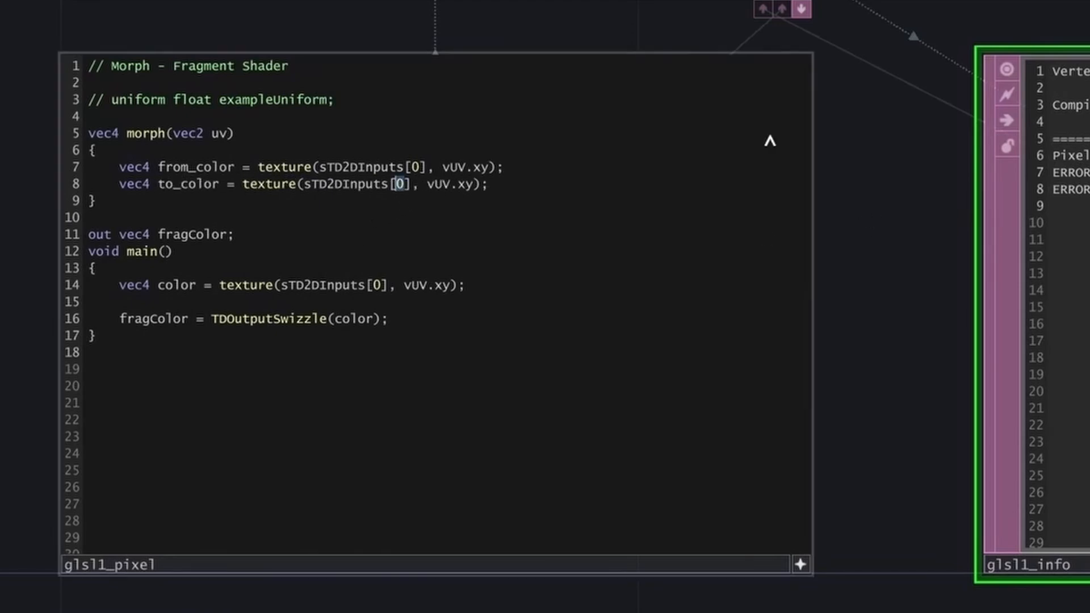
pyautogui.write('1')
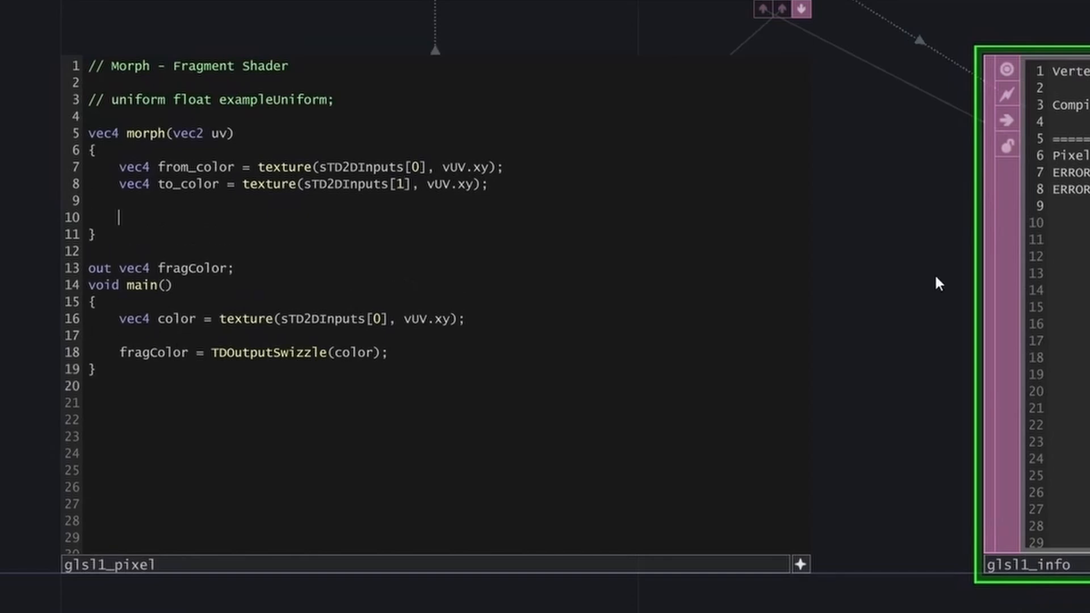
# End morph with 'return mix(from_color, to_color, 1);'.
pyautogui.write('return mix(from_color')
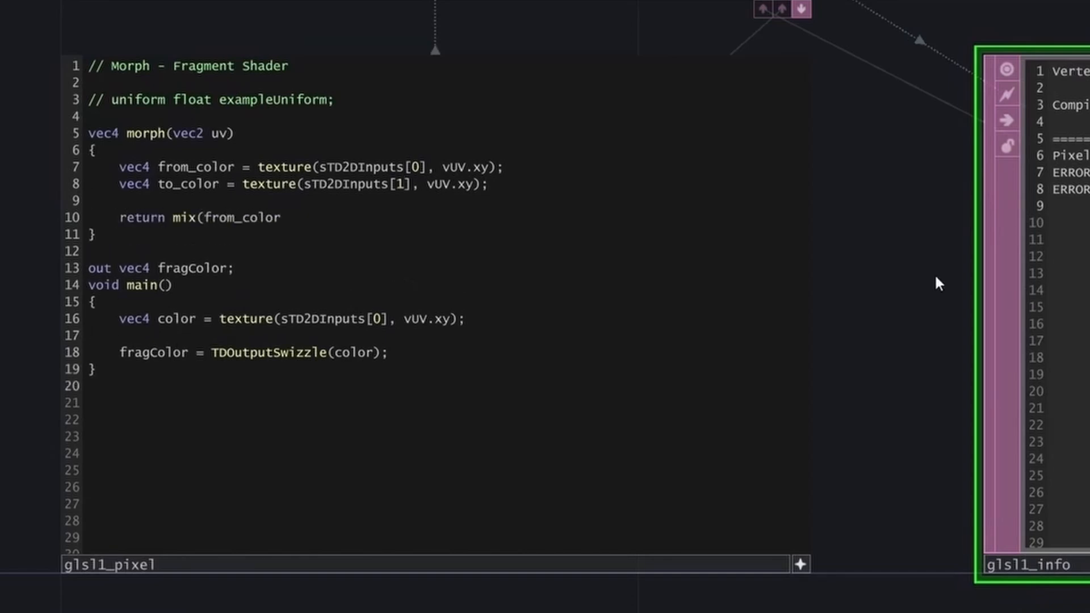
pyautogui.write(', to_color, 1)')
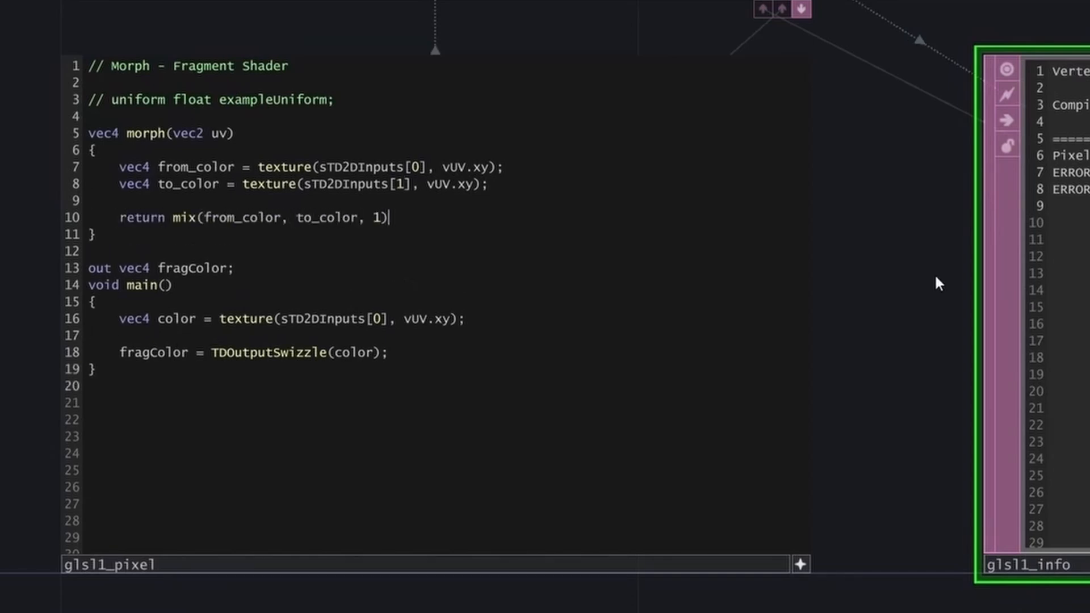
pyautogui.write(';')
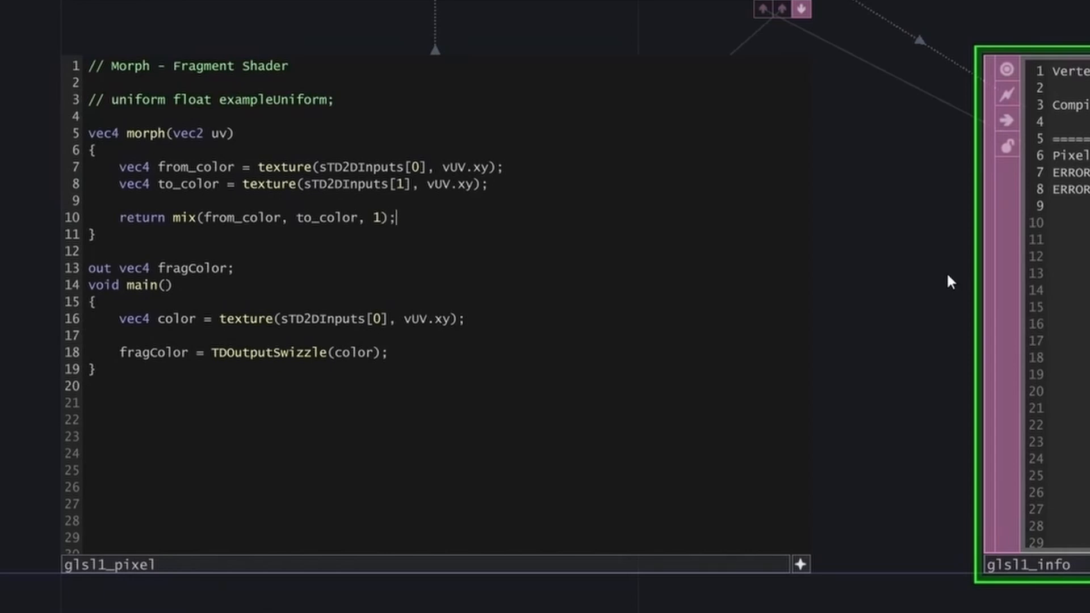
# Replace main's direct texture sample with a call to morph.
pyautogui.doubleClick(338, 319)
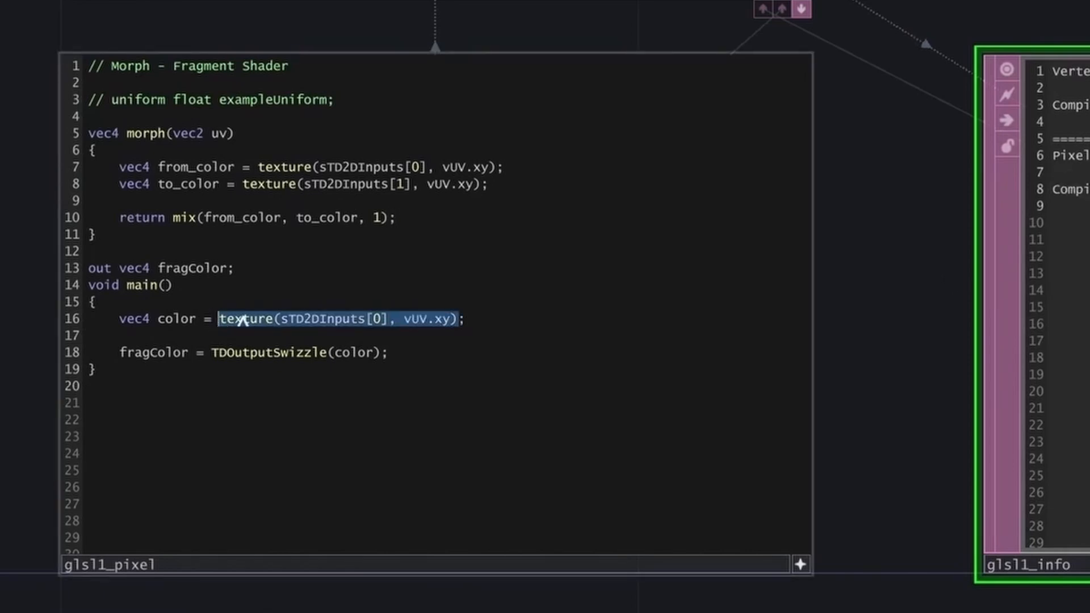
pyautogui.press('Delete')
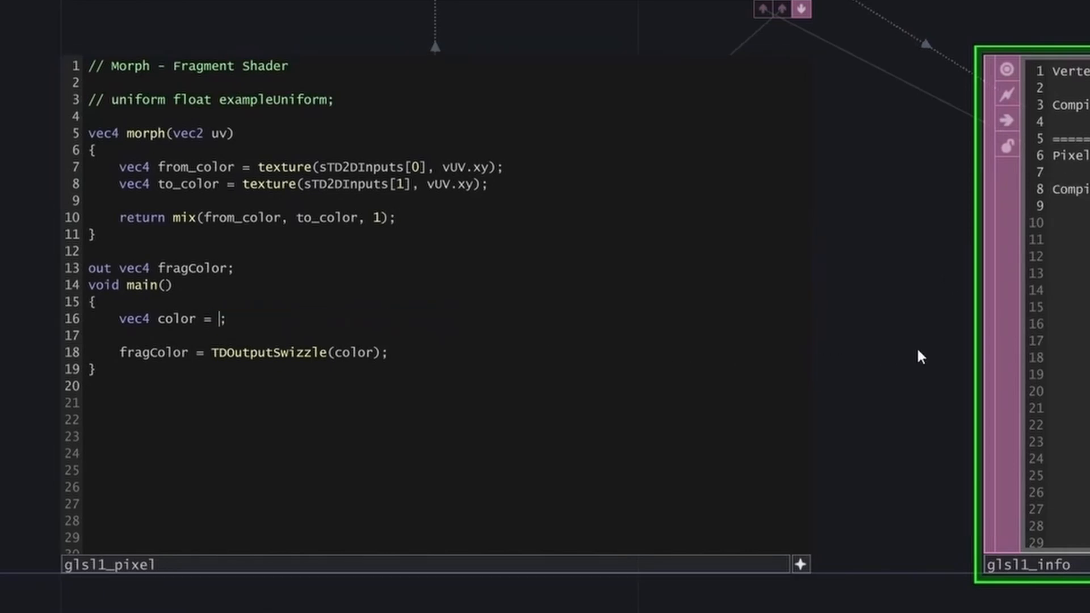
pyautogui.write('morph(vU')
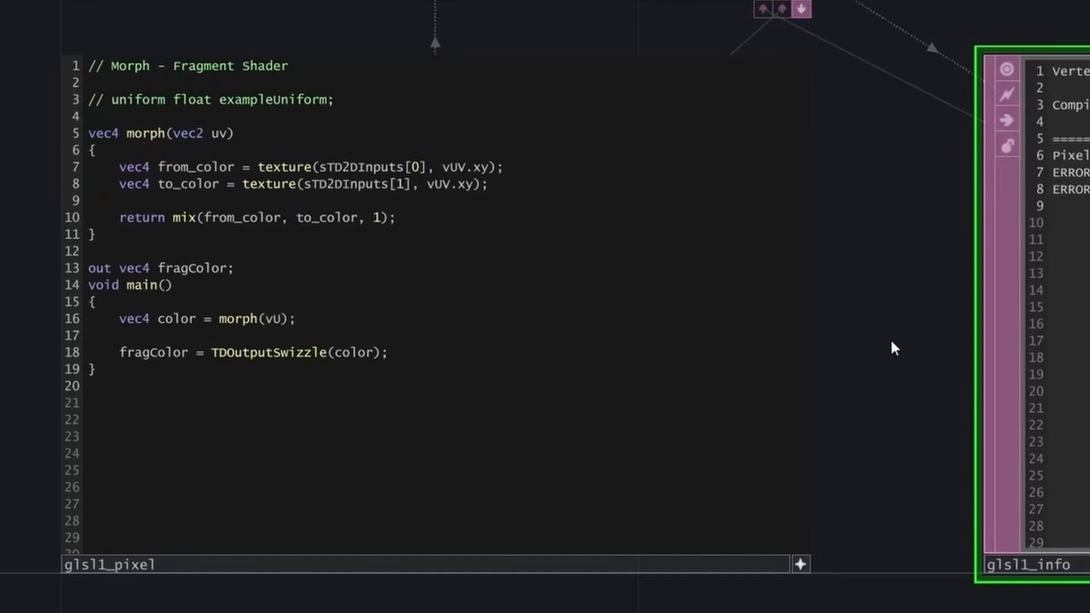
pyautogui.write('UV.xy')
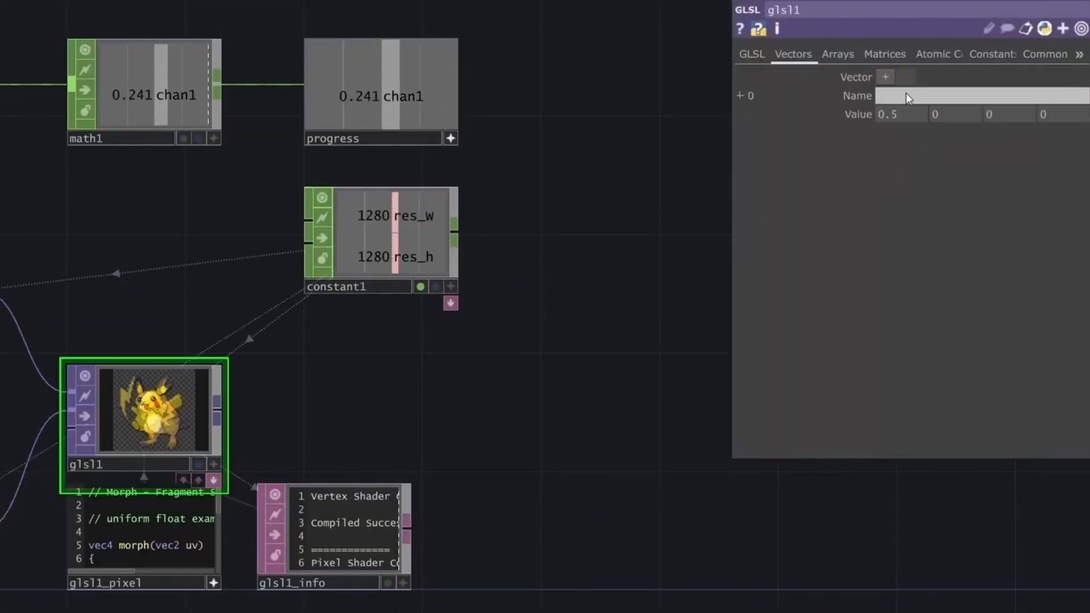
# Name uniform 0 'progress' and declare 'uniform float progress;' in the shader.
pyautogui.write('progress;')
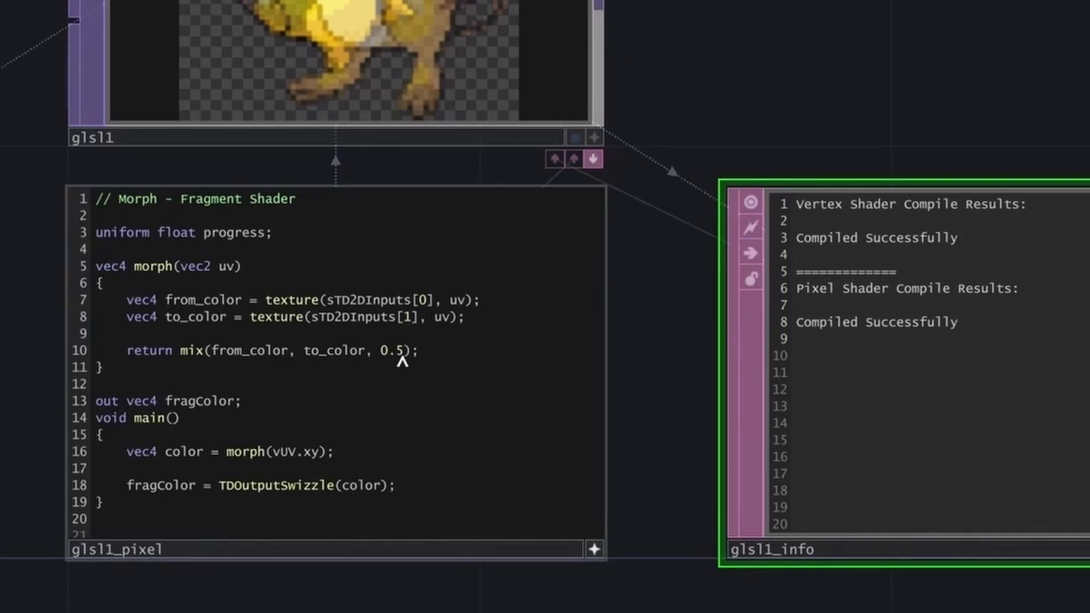
# Mix by progress, scaling from_color by (1-progress) and to_color by progress.
pyautogui.write('progress')
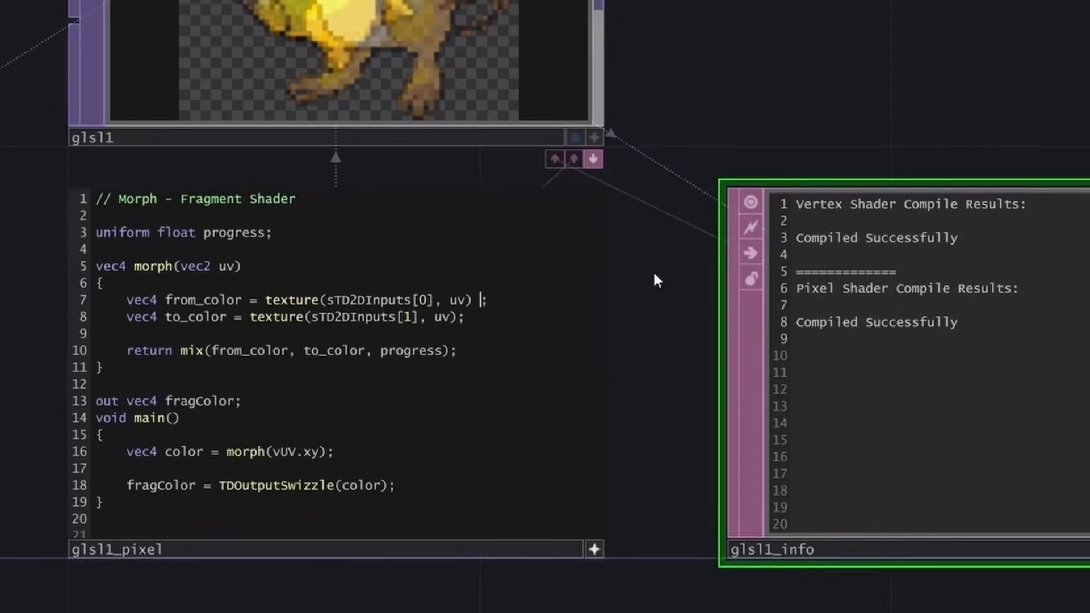
pyautogui.write('* (1-progress')
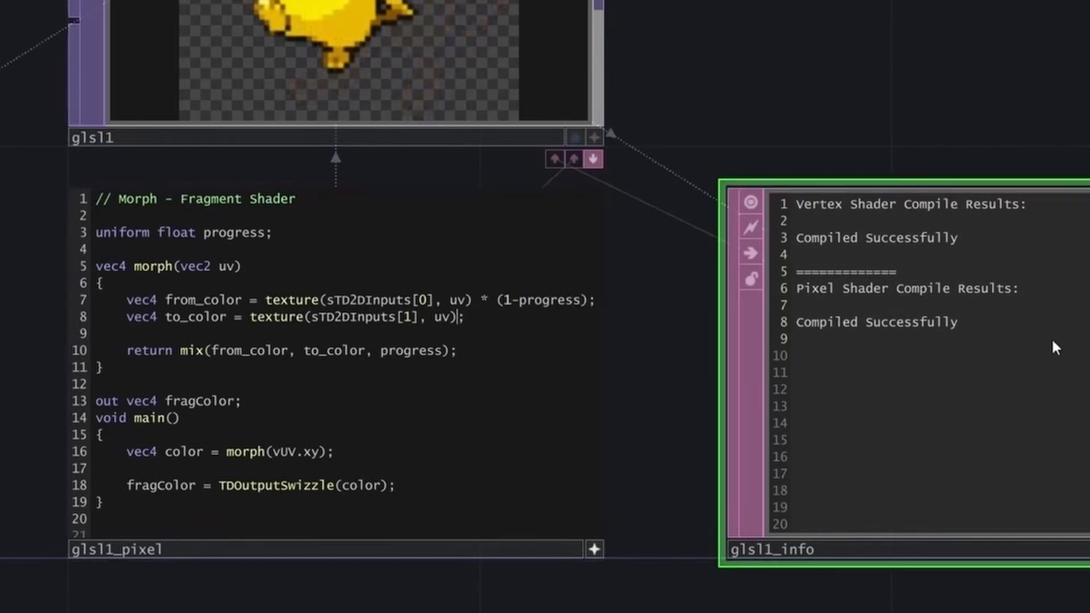
pyautogui.write('* progress')
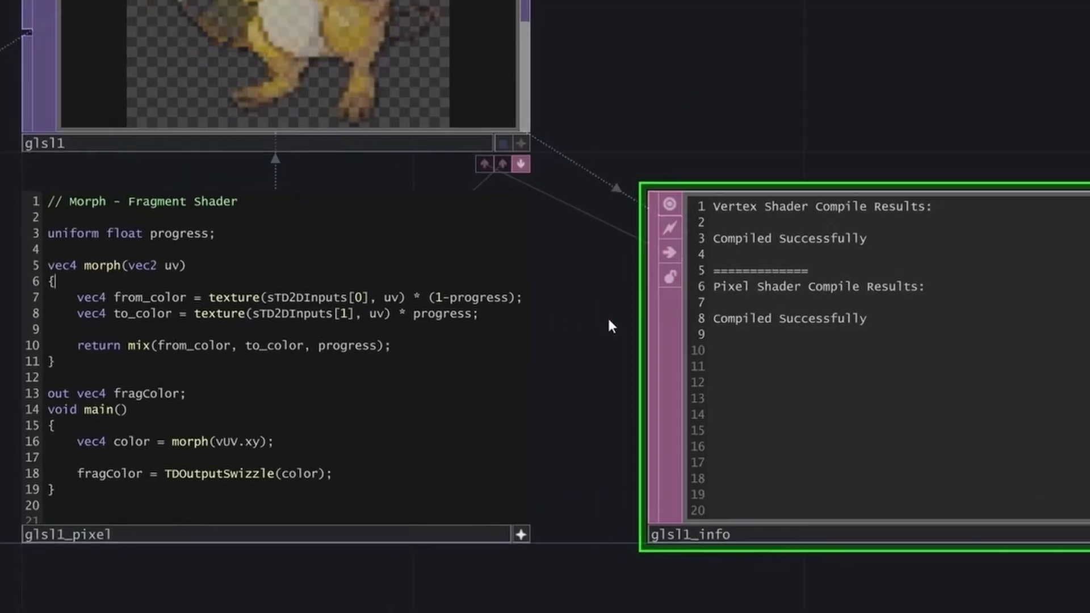
# Type 'vec2 slope = vec2(0.1 * progress, 0.1' at the top of morph.
pyautogui.write('vec2 slope')
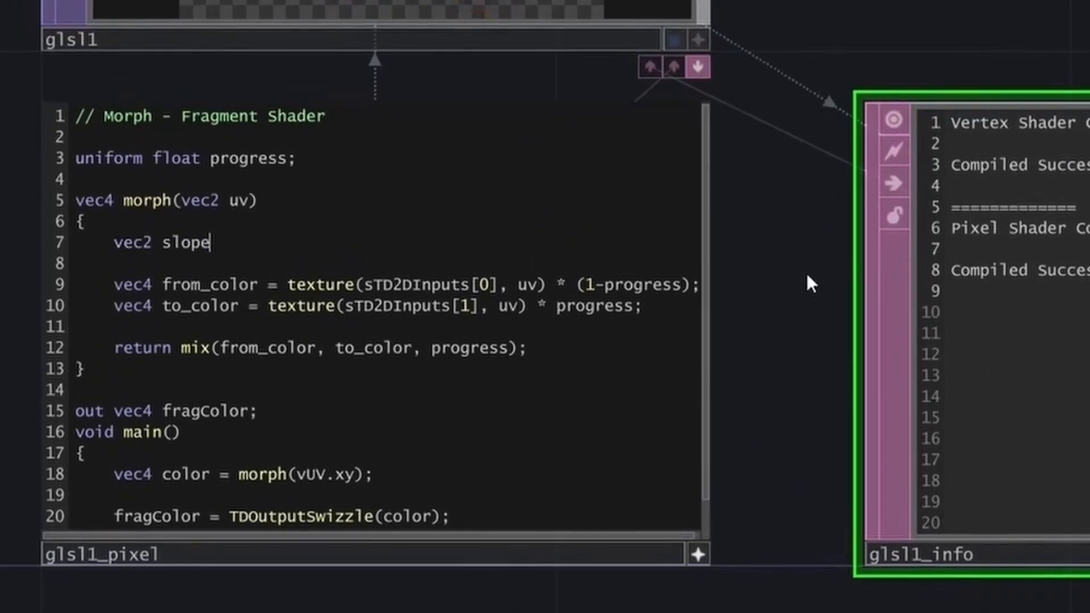
pyautogui.write('=')
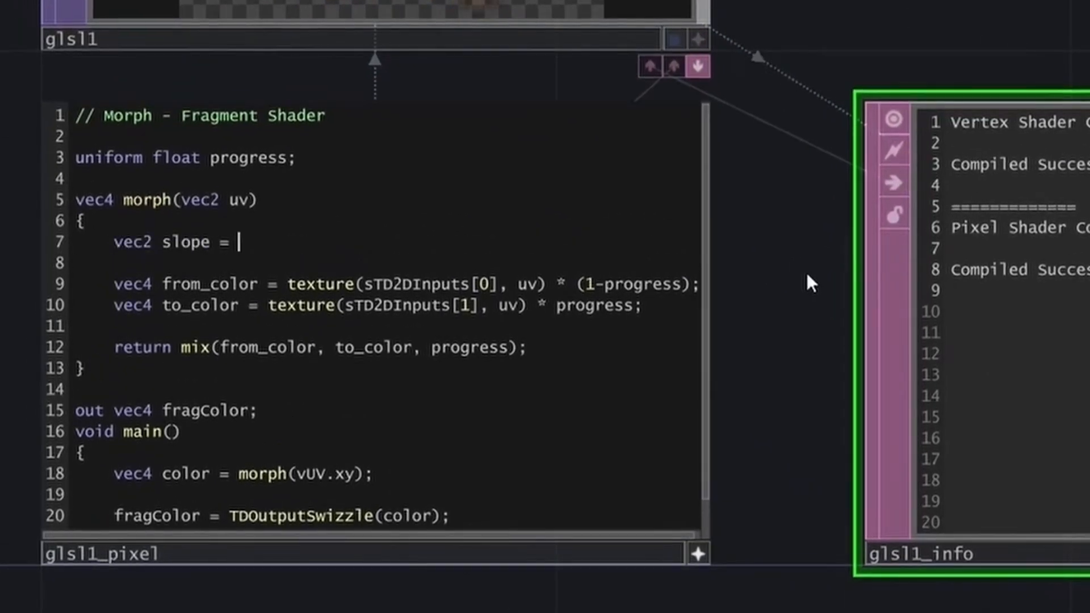
pyautogui.write('vec2(')
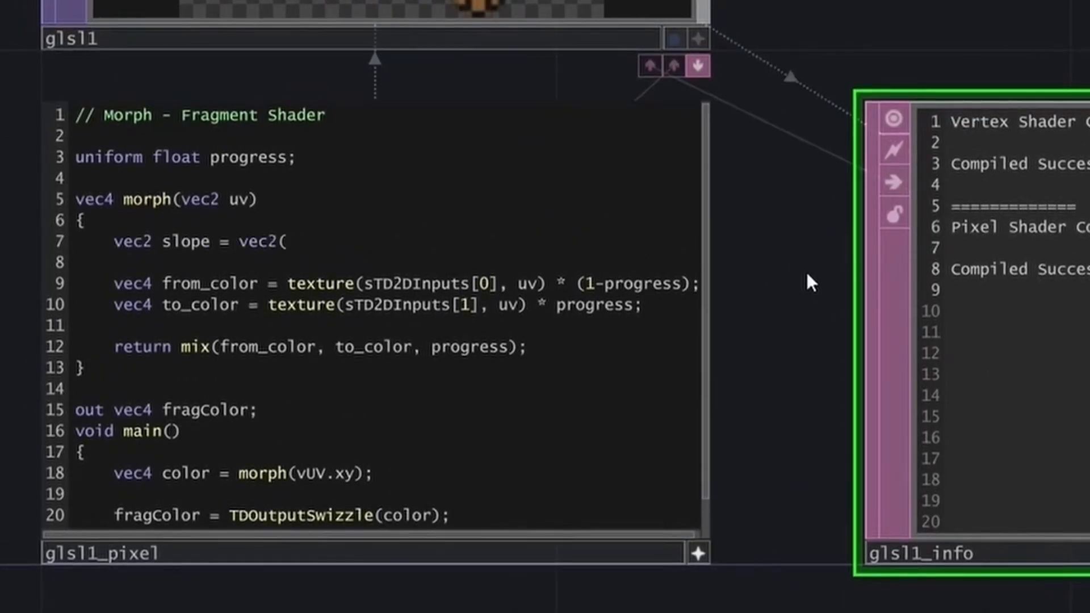
pyautogui.write('0.1 *')
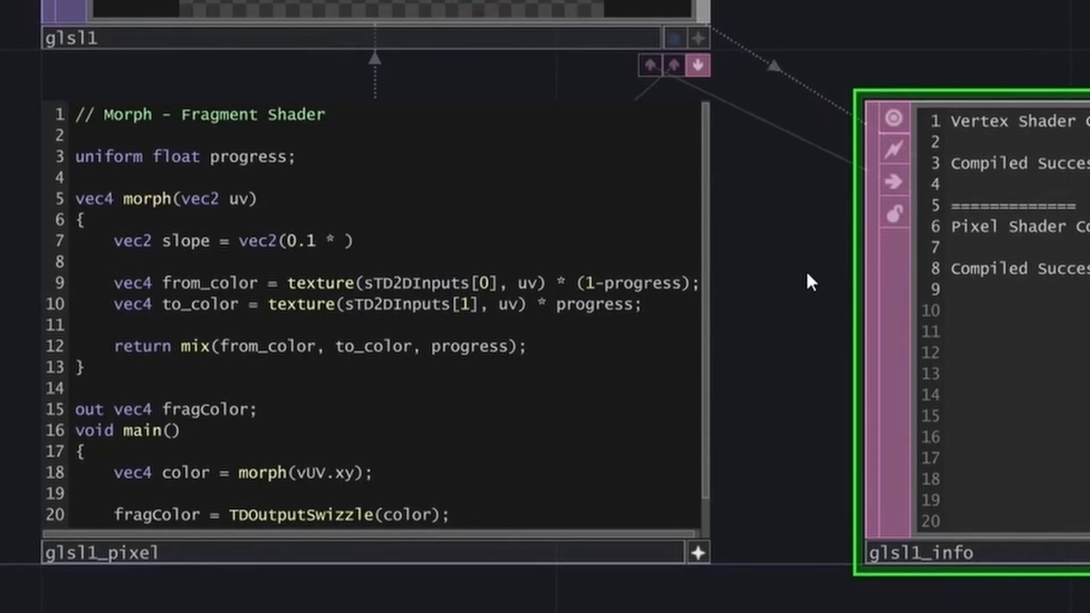
pyautogui.write('progress, 0.1')
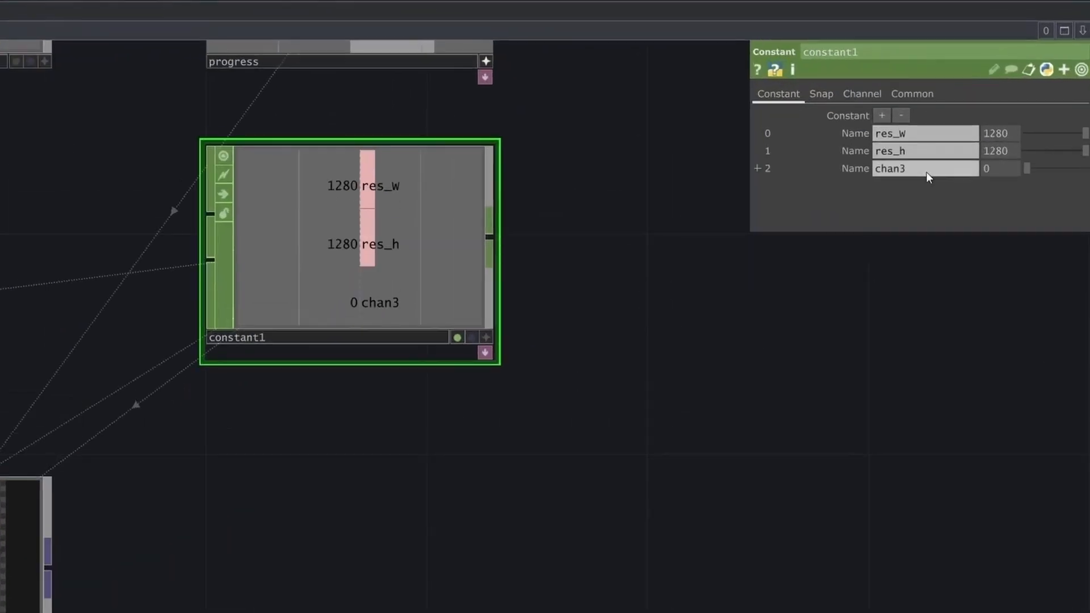
# Rename constant1's third channel to offset and add an offset vector uniform on glsl1.
pyautogui.write('offset')
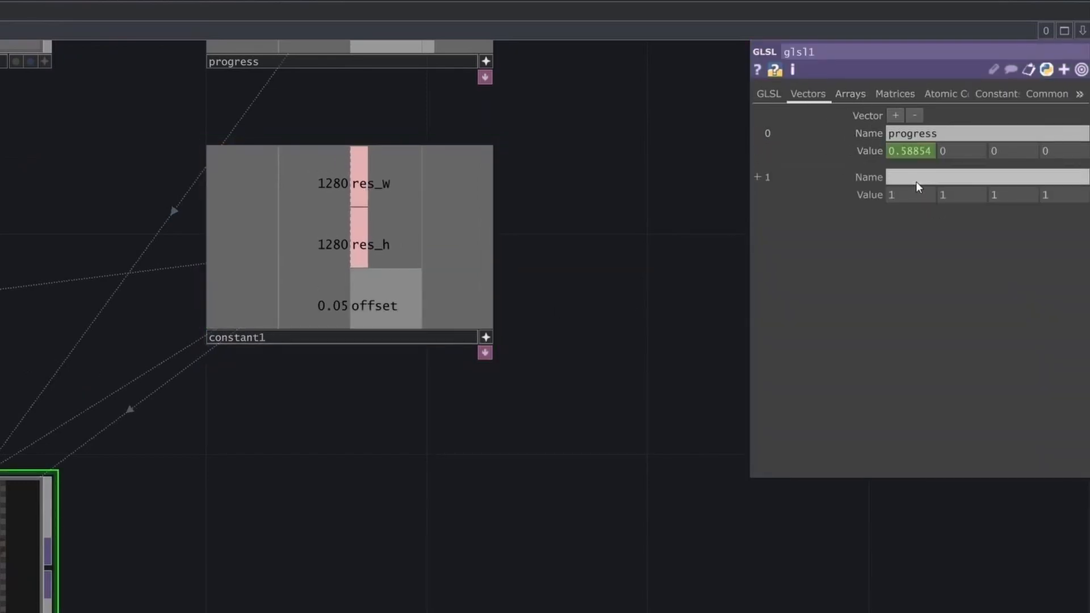
pyautogui.write('offset')
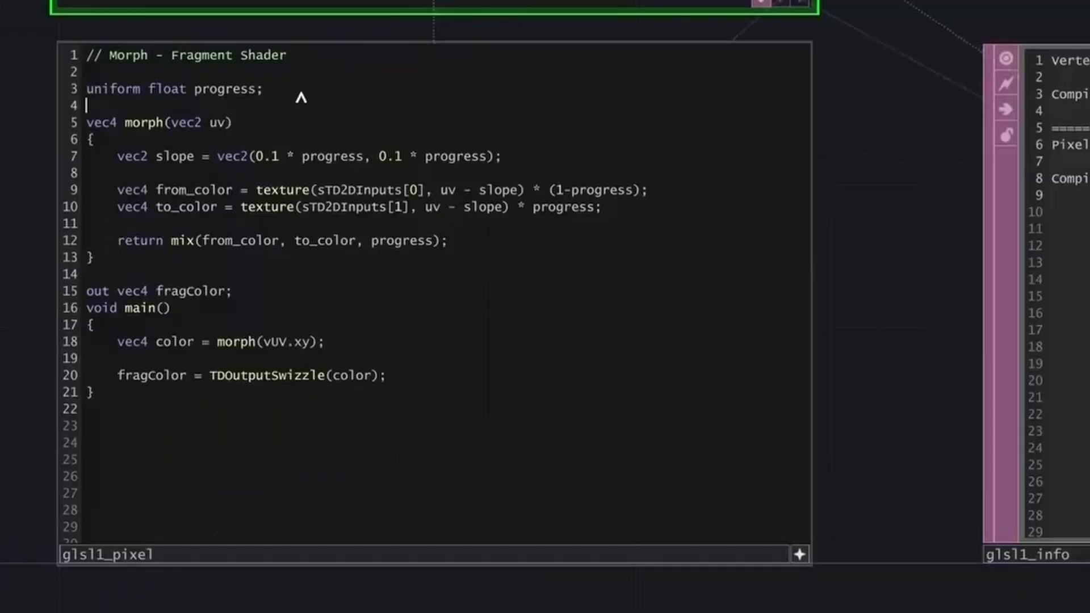
# Add 'uniform float offset;' and four commented diagonal lookups using vec2(±offset, ±offset).
pyautogui.write('uniform float offset;')
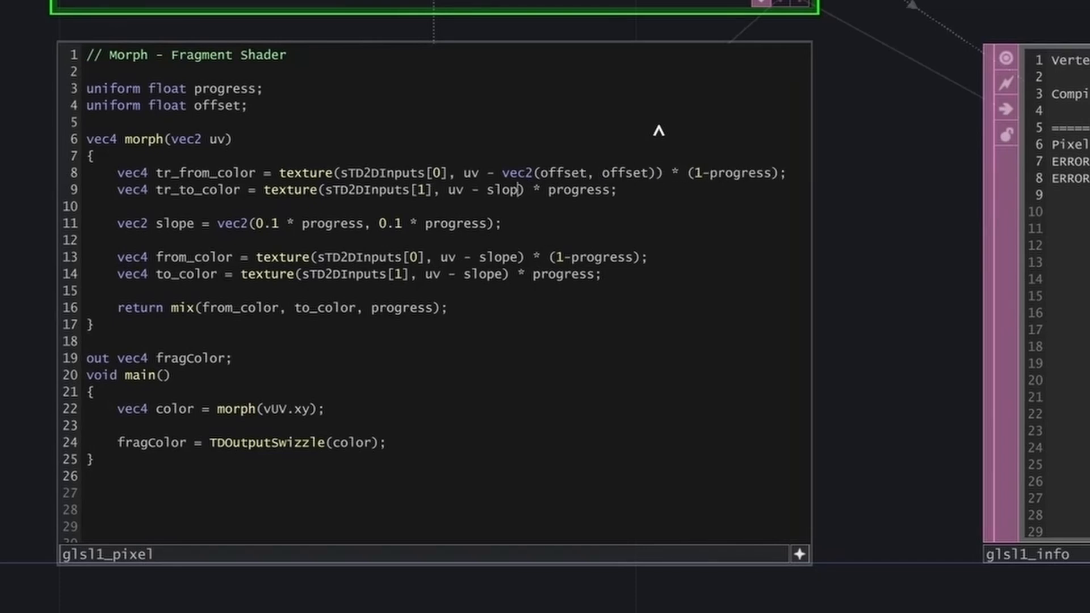
pyautogui.write('vec2(offset, offset)')
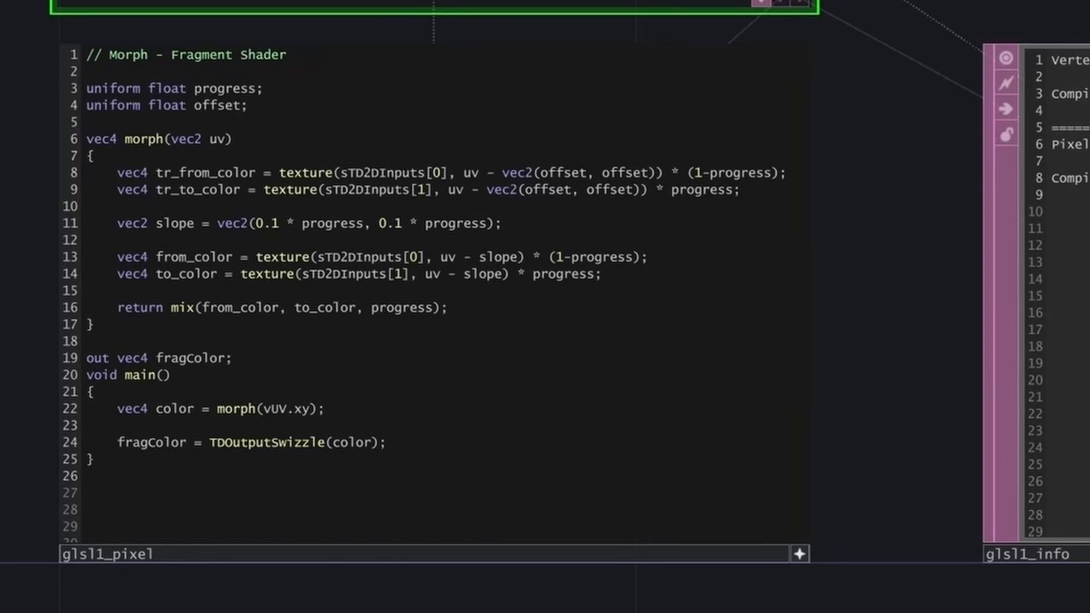
pyautogui.write('//')
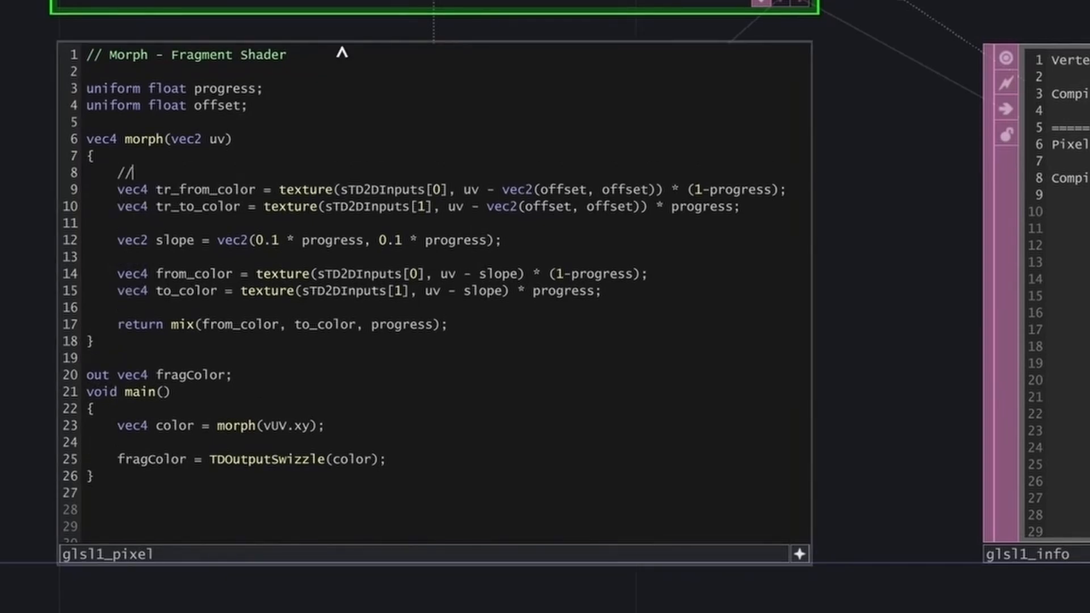
pyautogui.write('Top Right Offset')
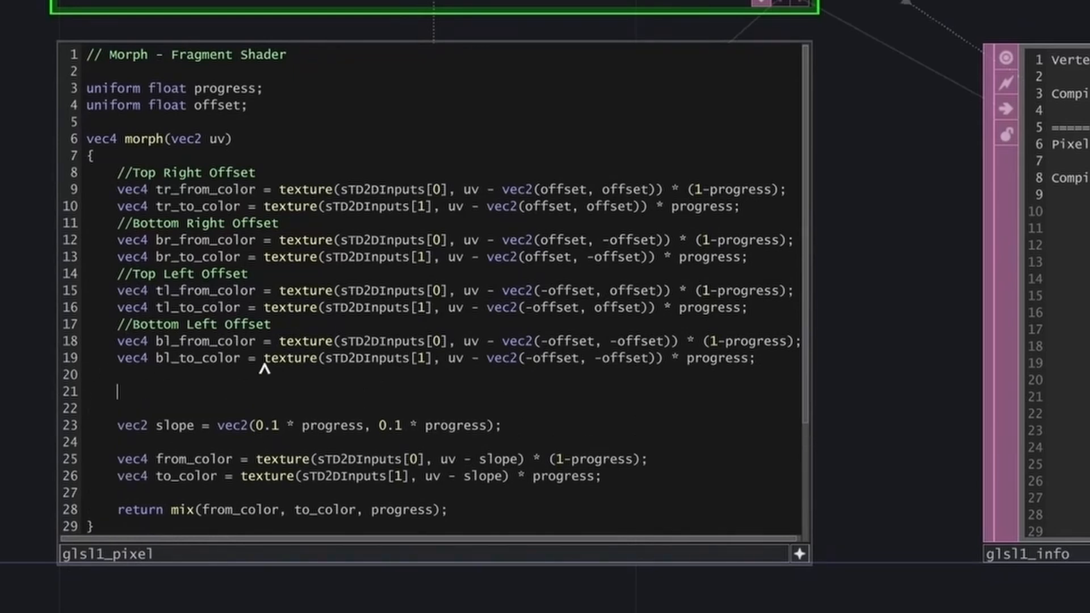
# Add vec4 sx and sy lines subtracting grouped tl/bl and tr/br sample sums.
pyautogui.write('vec4 sx')
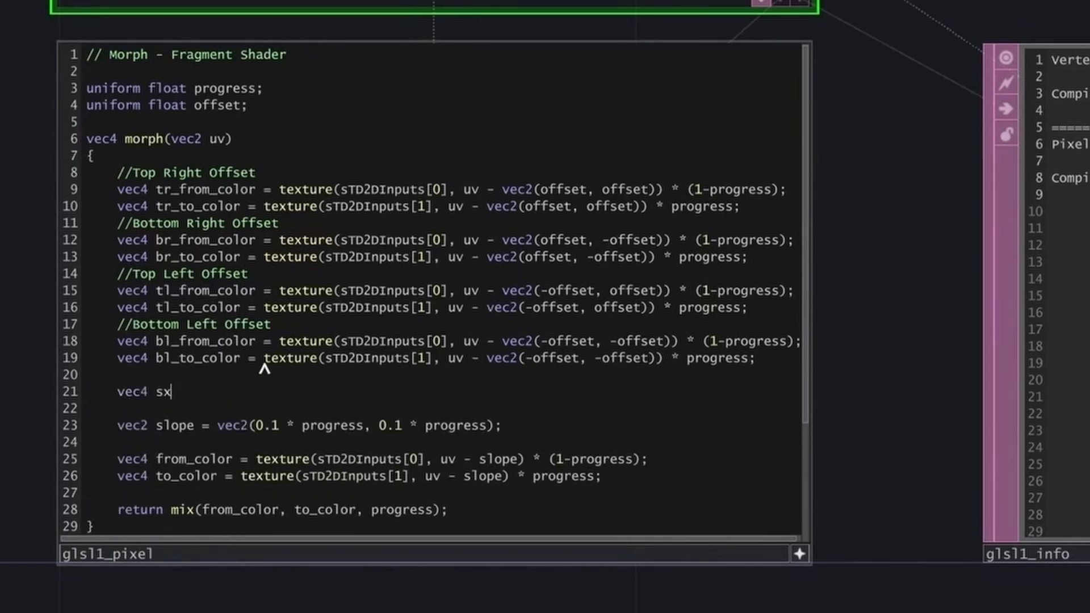
pyautogui.write(';')
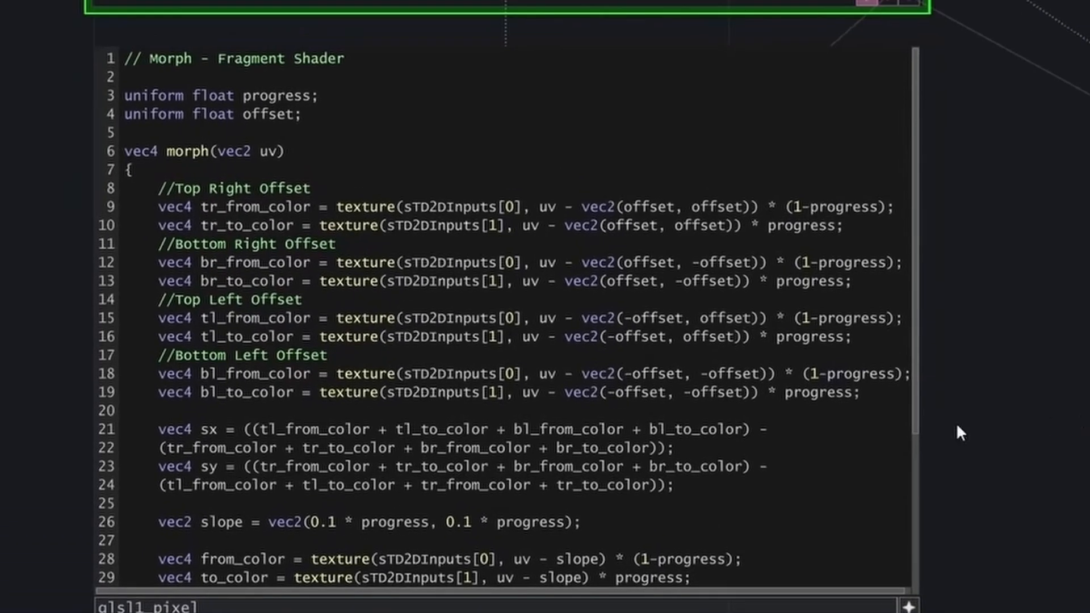
pyautogui.scroll(-3)
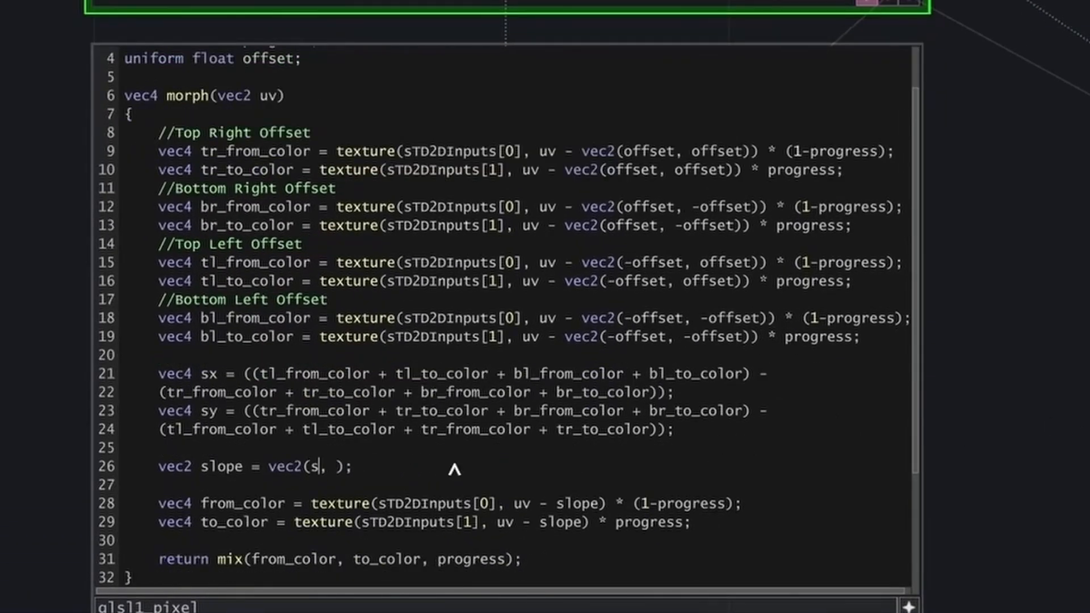
# Set slope to vec2(sx.a + sx.g + sx.b + sx.a, sy.a + sy.g + sy.b + sy.a).
pyautogui.write('x.a + sx.g + sx')
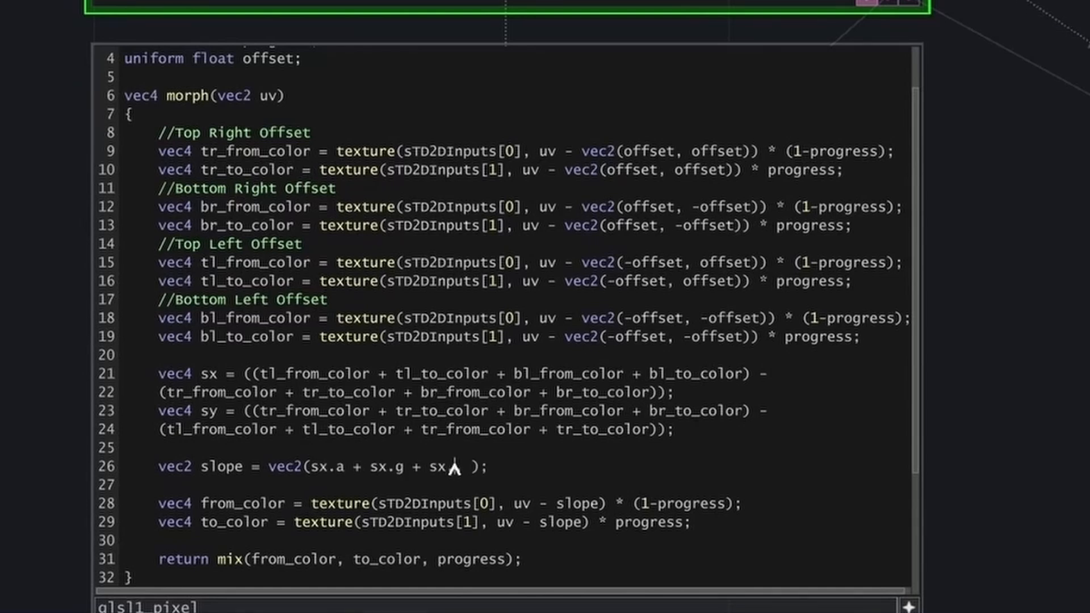
pyautogui.write('.b + sx.a , sy.a + sy.g + sy.b + sy.a')
pyautogui.write('vec2 morph = slo')
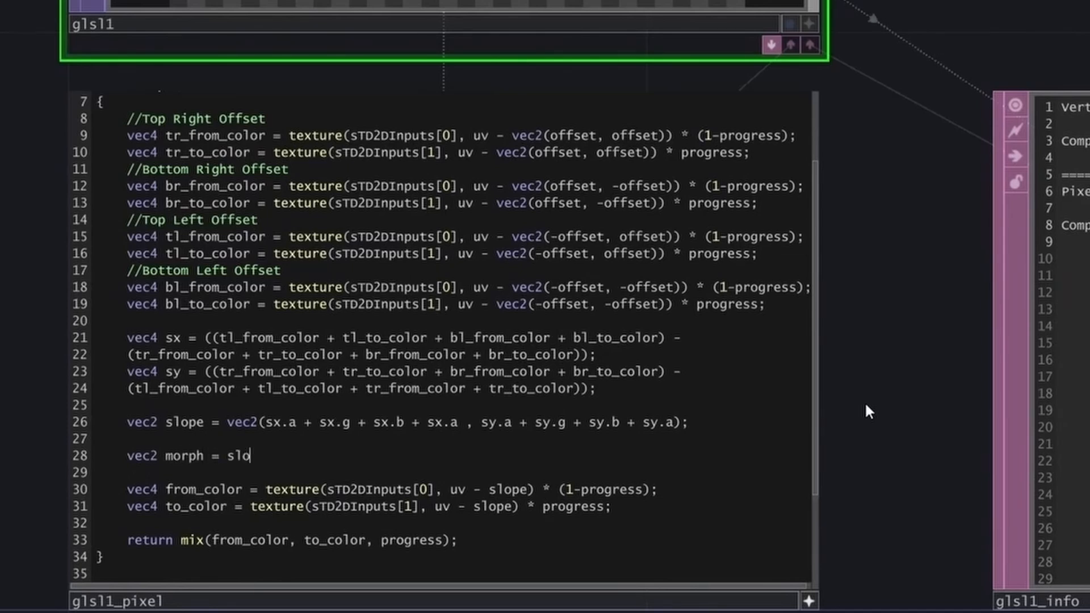
# Add morph = slope * 0.75 with morph_from/morph_to, sampling at uv + morph_to and uv - morph_from.
pyautogui.write('pe * 0.75;')
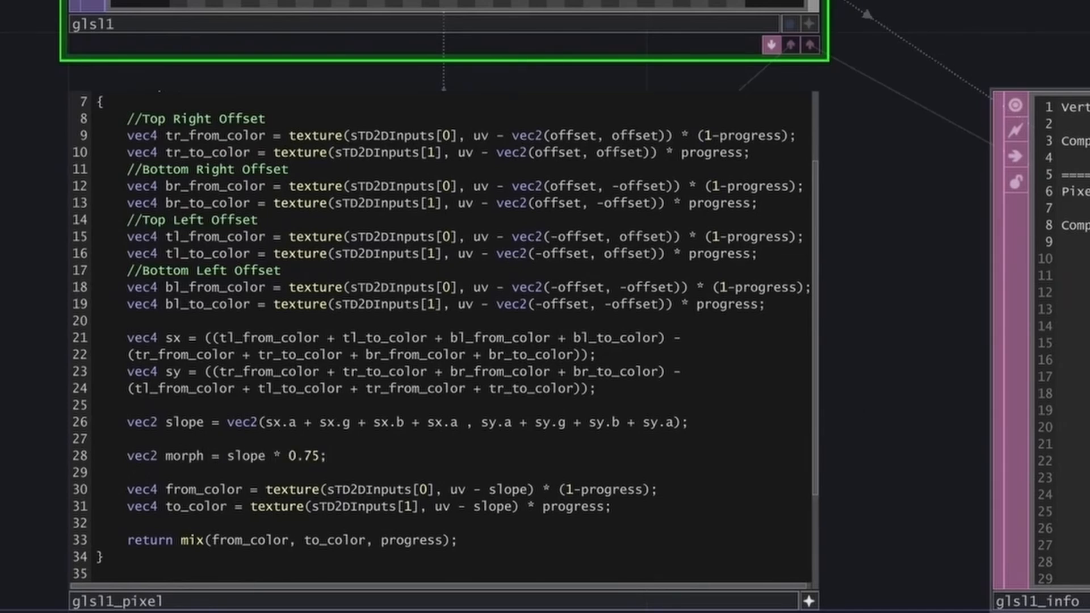
pyautogui.write('vec2 morph_from;')
pyautogui.write('vec2 morph_to;')
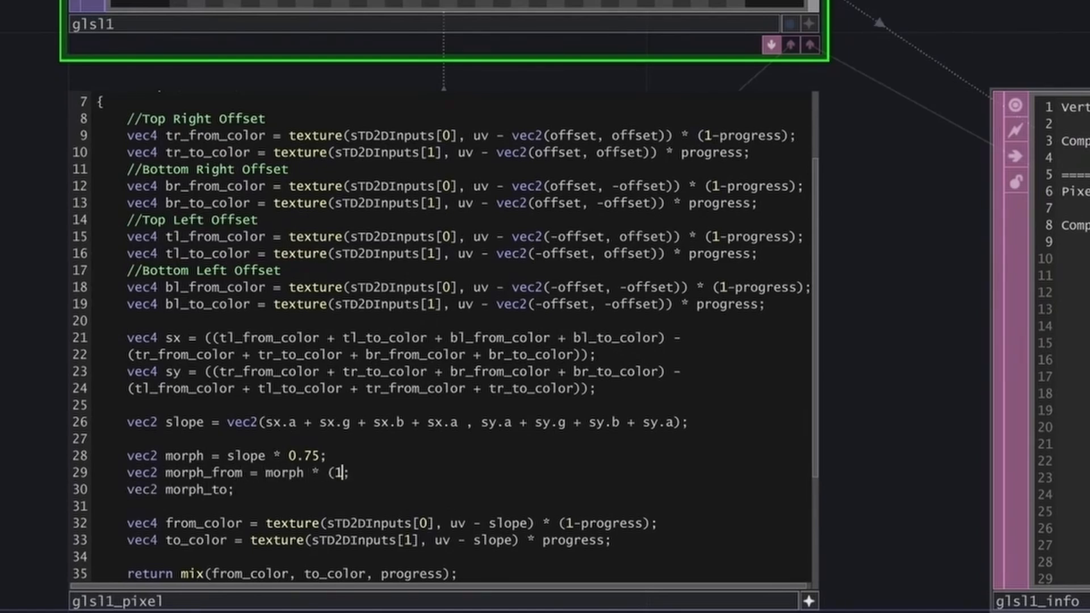
pyautogui.write('-progress);')
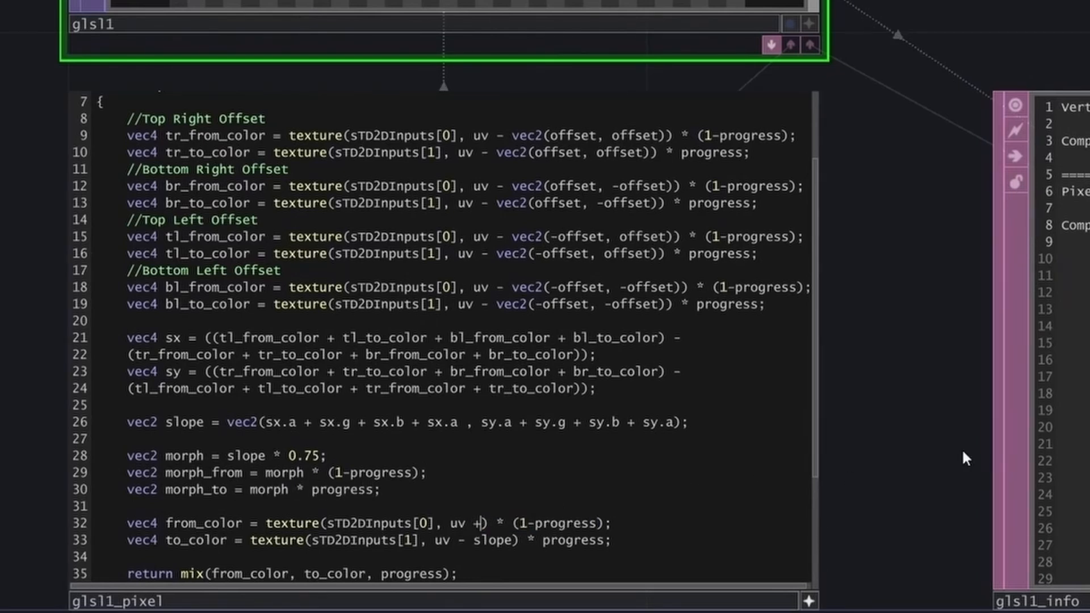
pyautogui.write('morph_t')
pyautogui.write('float limiter = d')
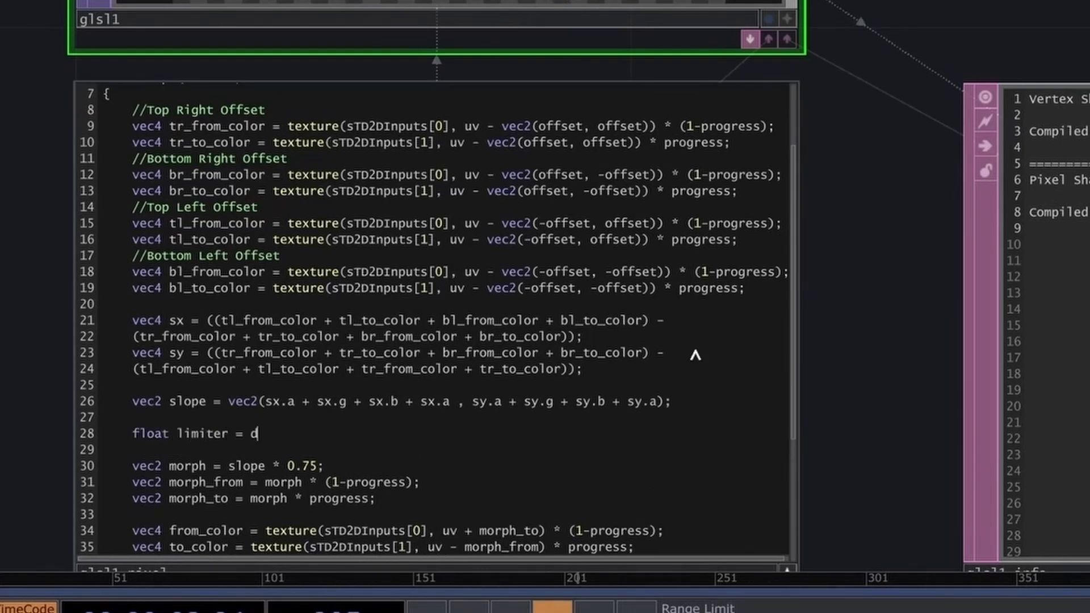
# Add float limiter = dot(slope, slope) + 0.75 and set morph to slope / limiter * 0.75.
pyautogui.write('ot(slope, slope) + 0;')
pyautogui.click(228, 465)
pyautogui.write('/ limiter ')
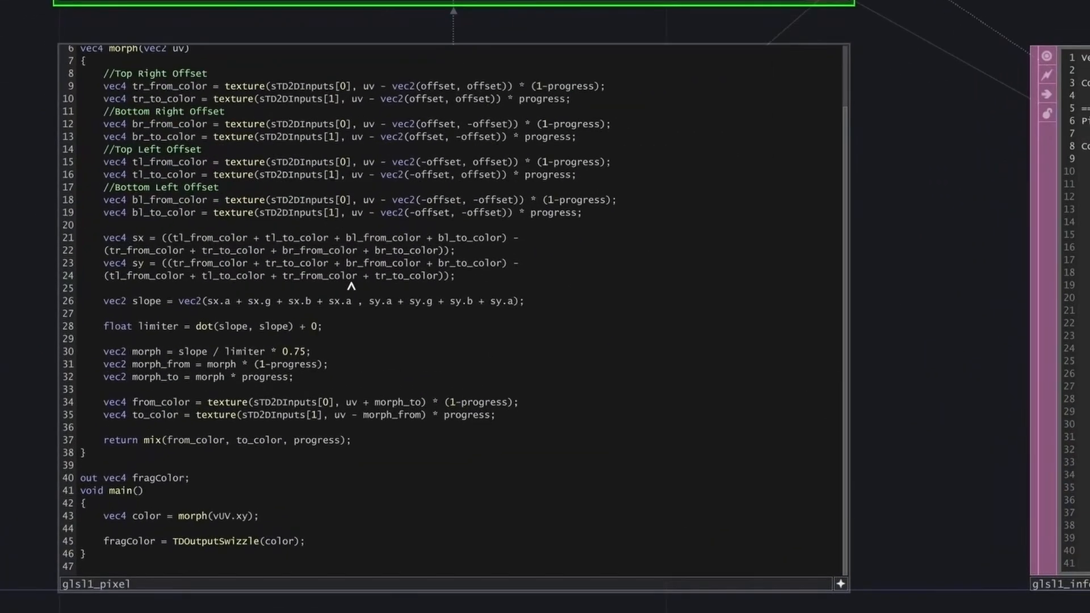
pyautogui.write('.75')
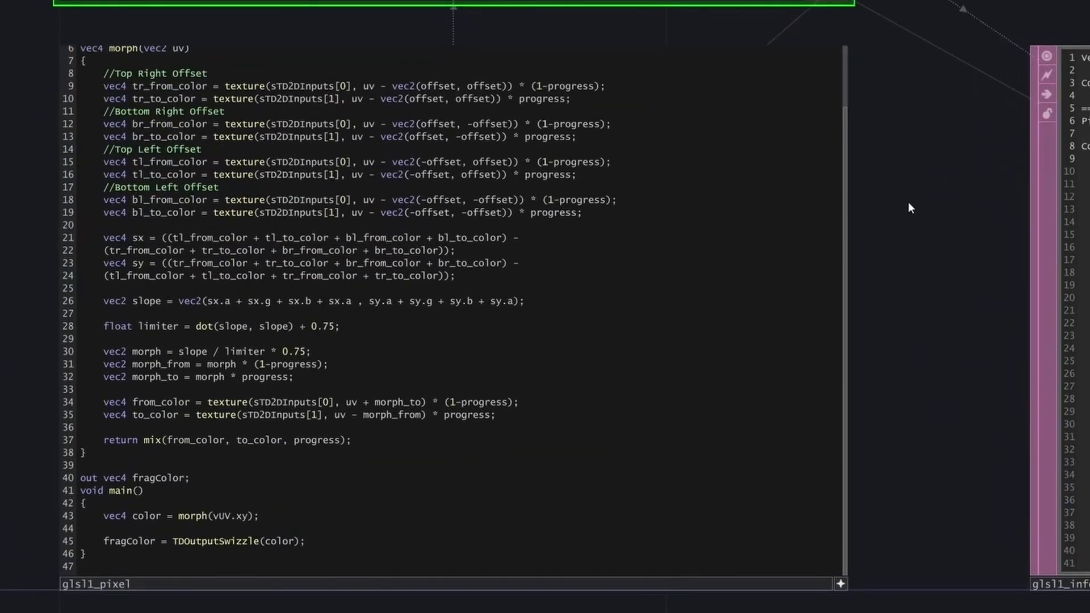